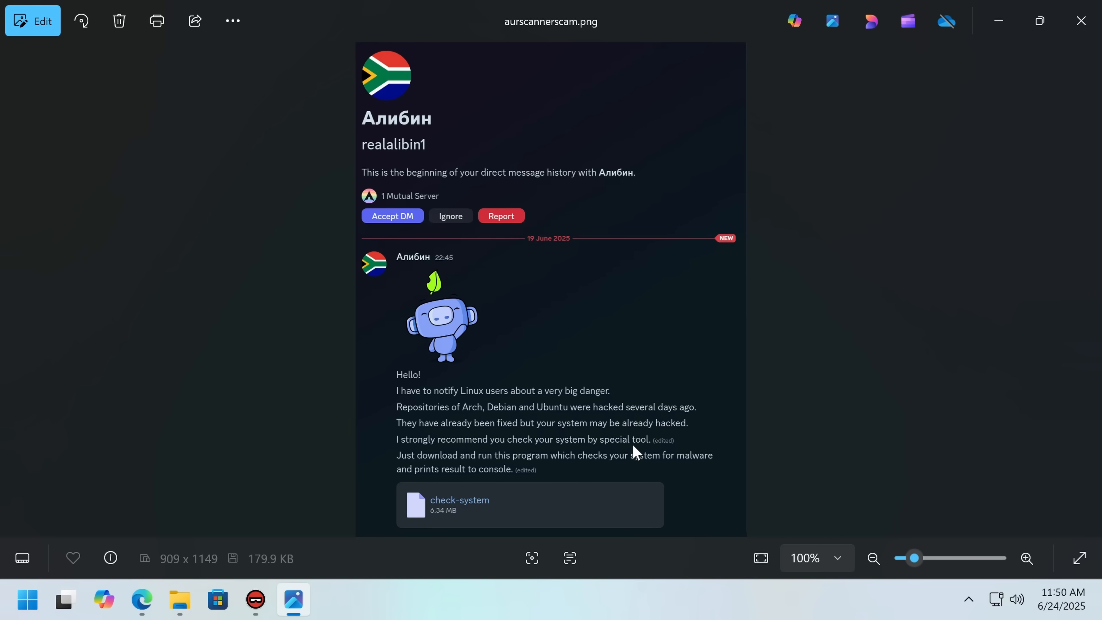
mouse_move(536, 338)
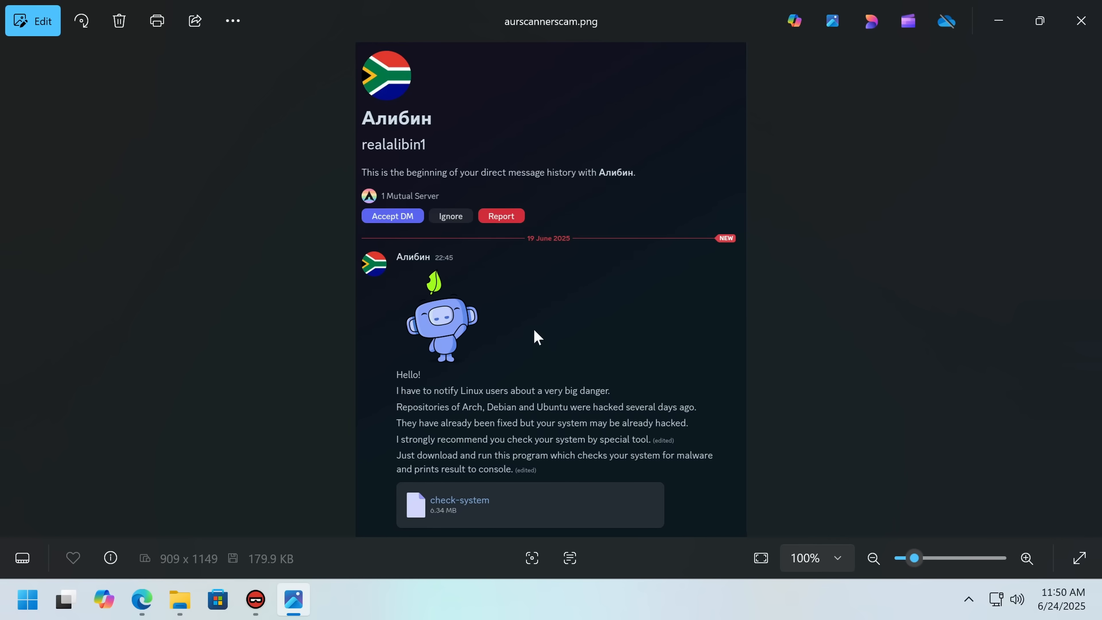
mouse_move(370, 200)
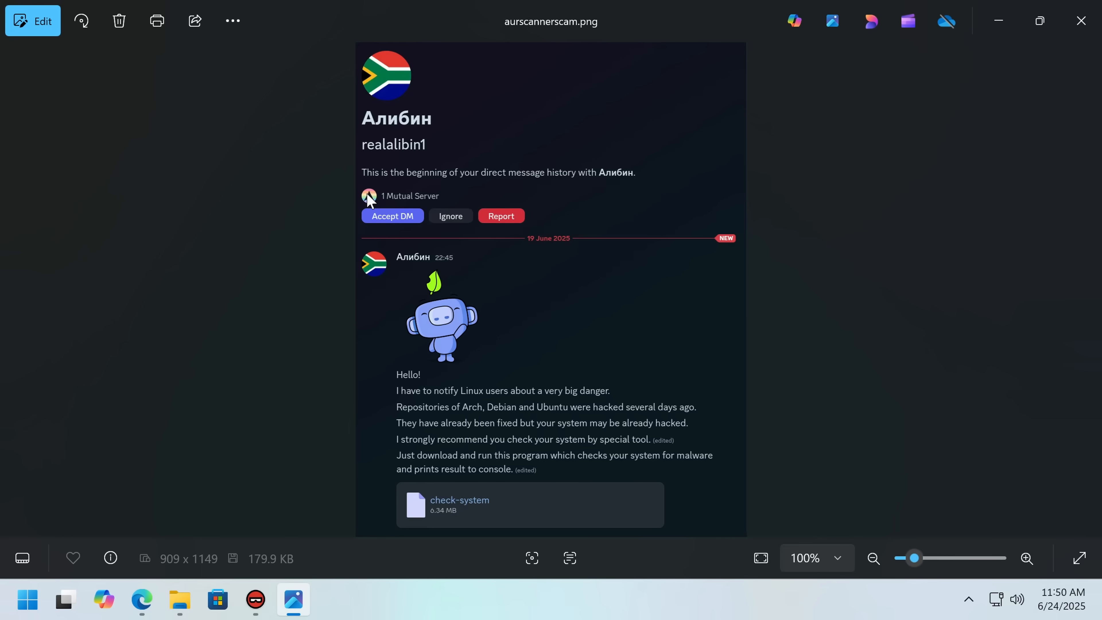
mouse_move(411, 217)
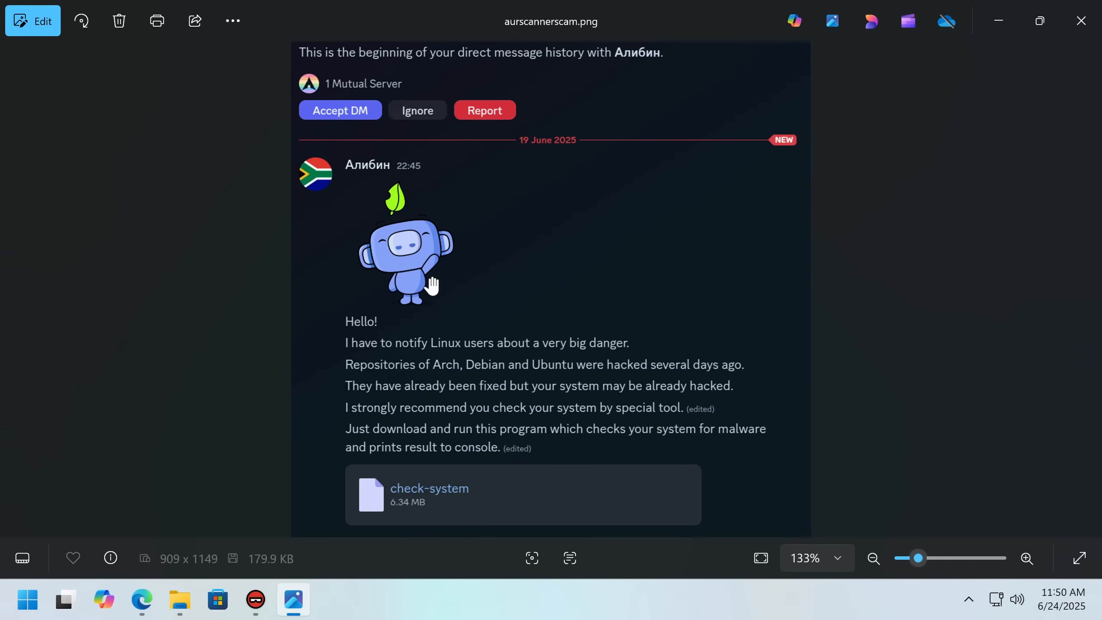
mouse_move(534, 352)
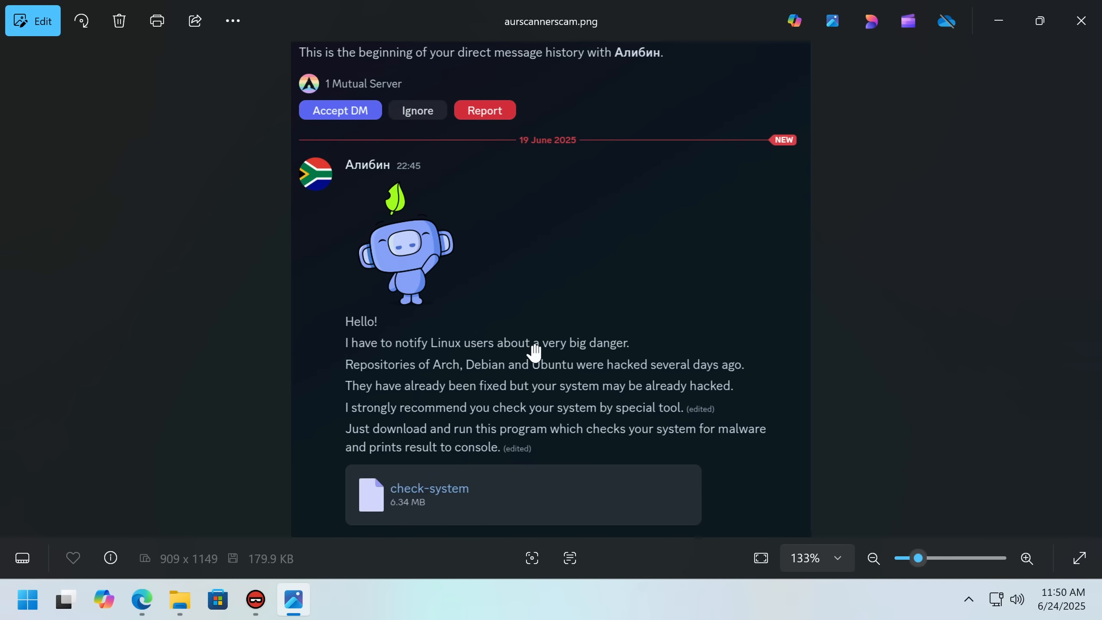
mouse_move(398, 358)
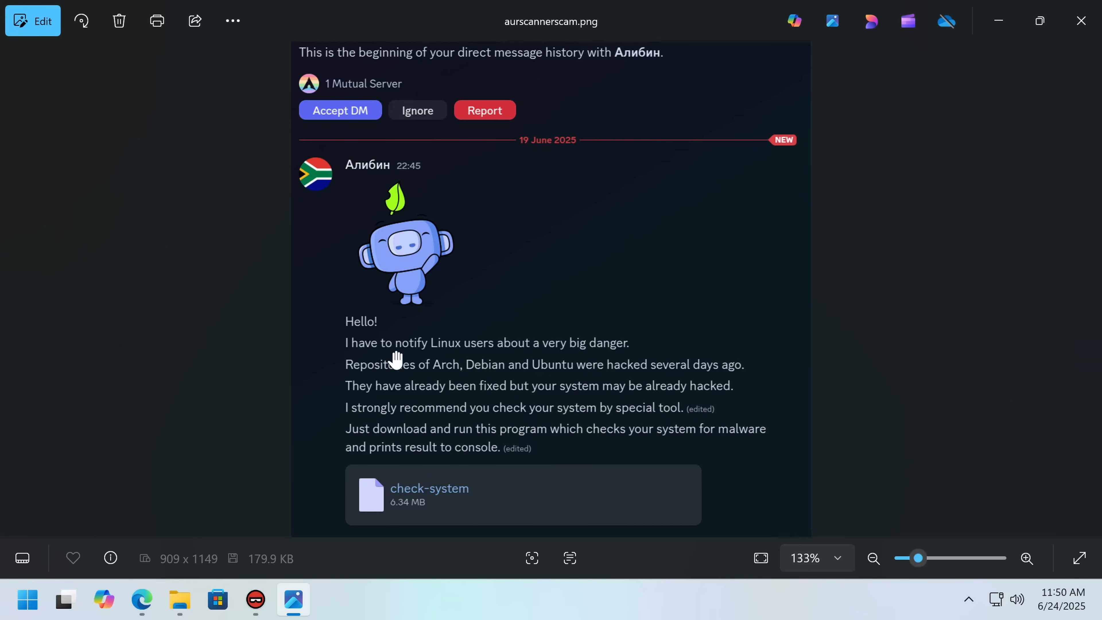
mouse_move(559, 366)
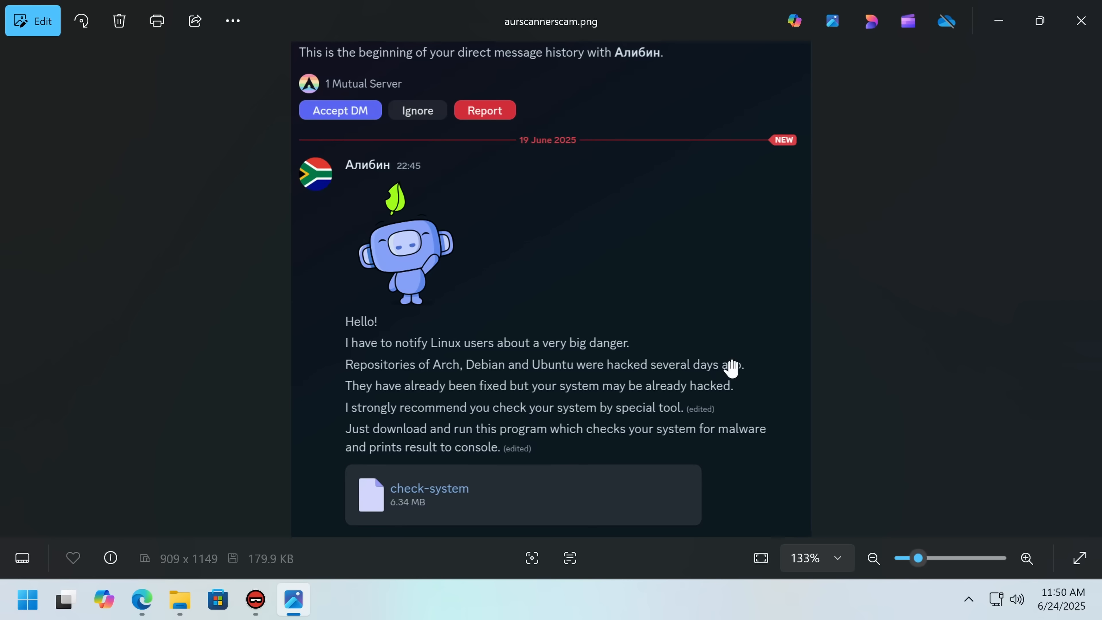
mouse_move(549, 406)
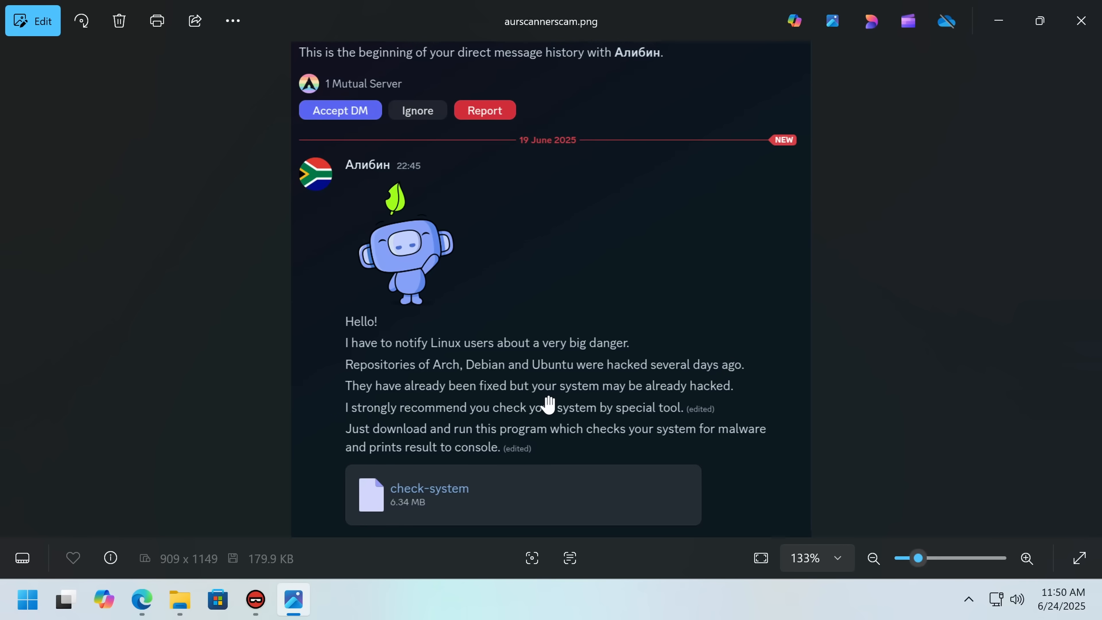
mouse_move(712, 388)
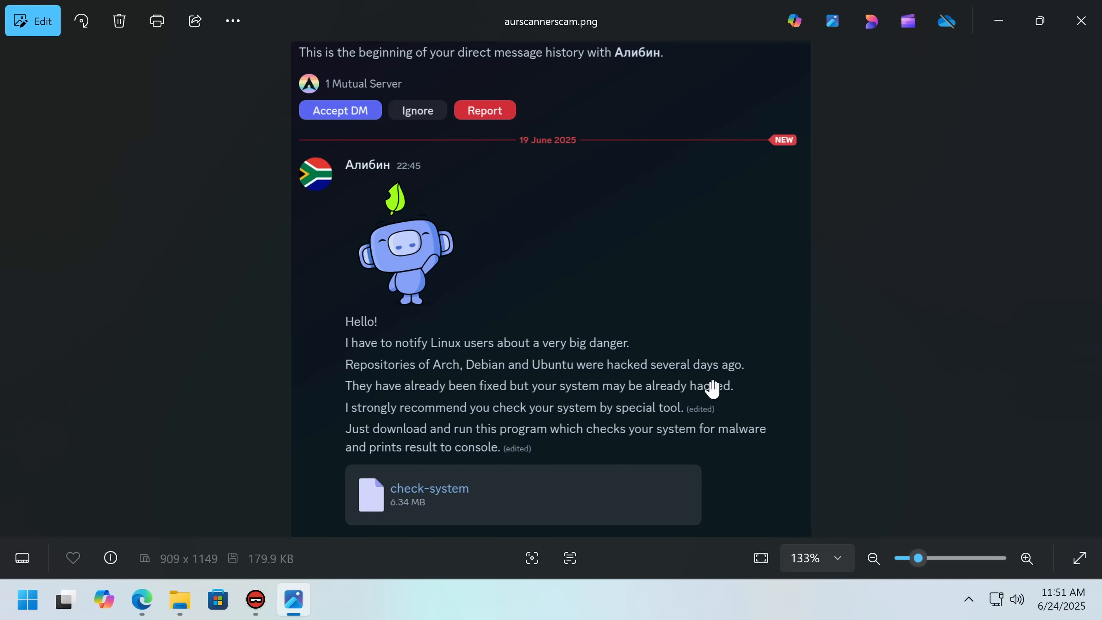
mouse_move(593, 375)
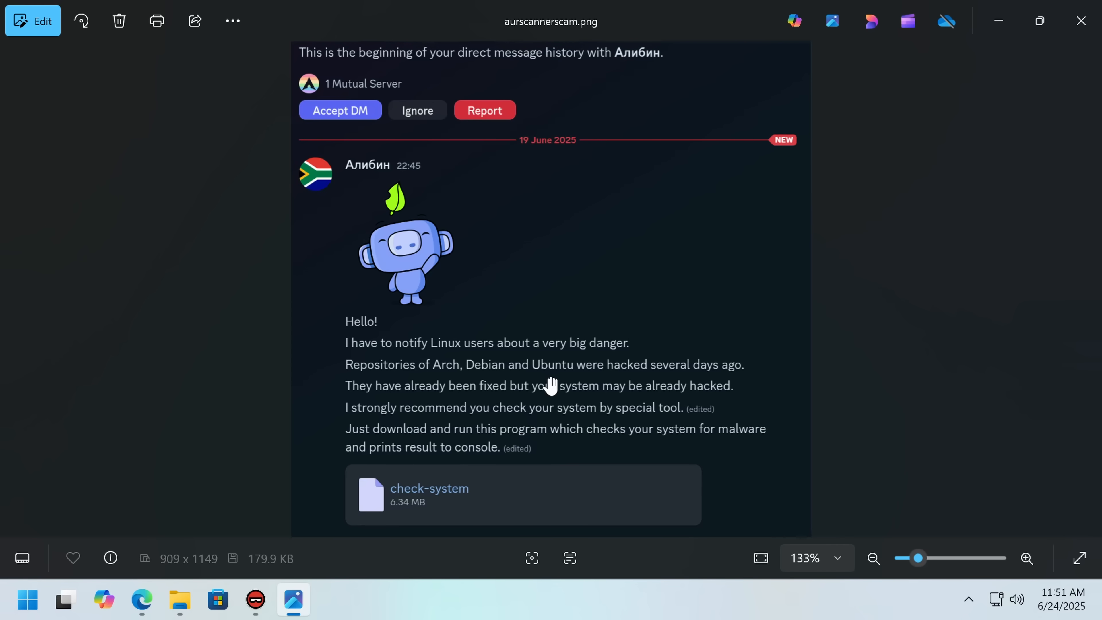
mouse_move(552, 398)
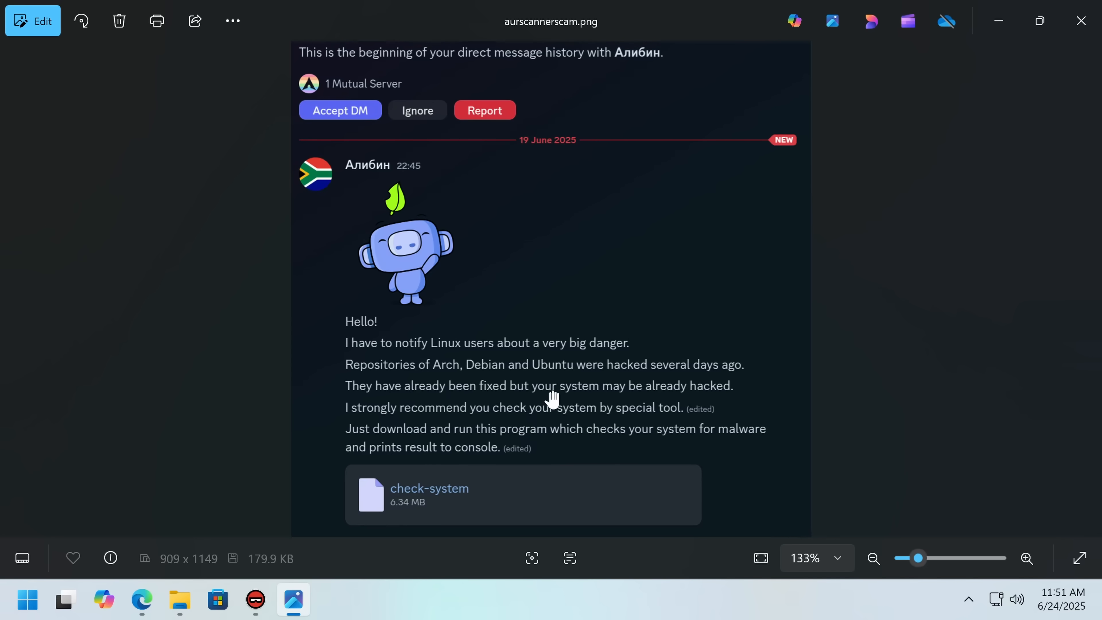
mouse_move(671, 413)
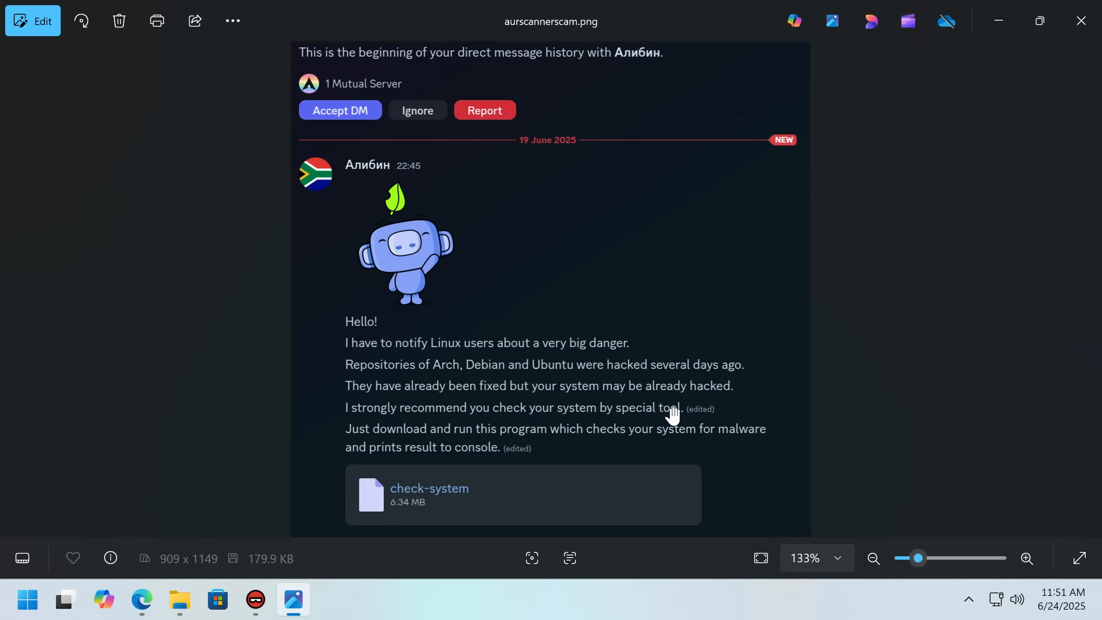
mouse_move(529, 434)
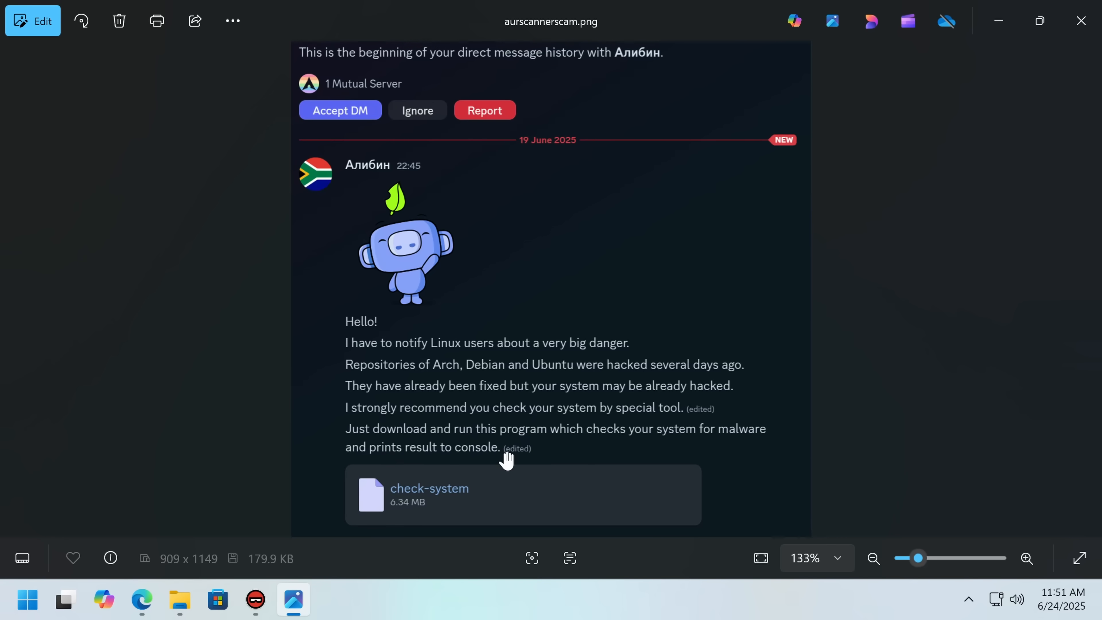
Zoom the aurscannerscam.png screenshot to about 146% so the scam DM text is readable.
left_click(1026, 558)
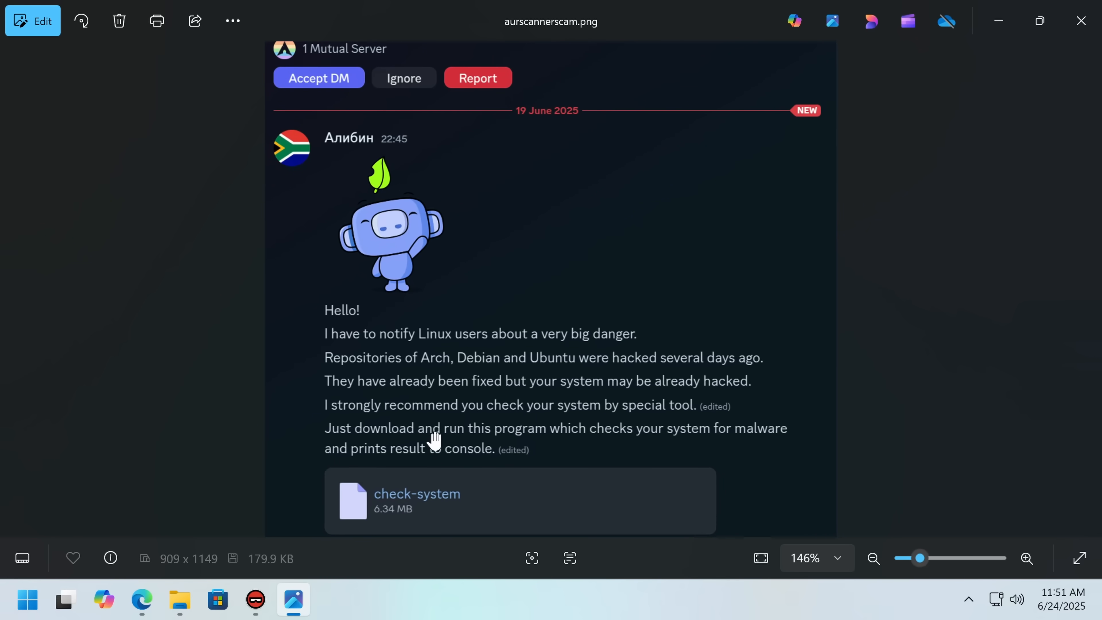
mouse_move(271, 455)
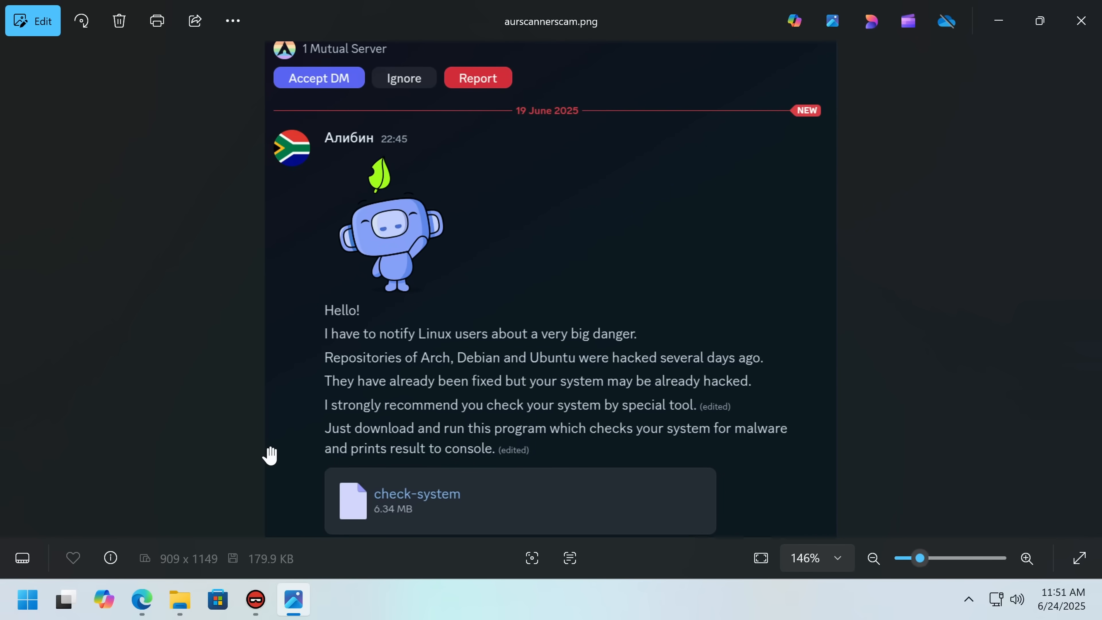
mouse_move(422, 383)
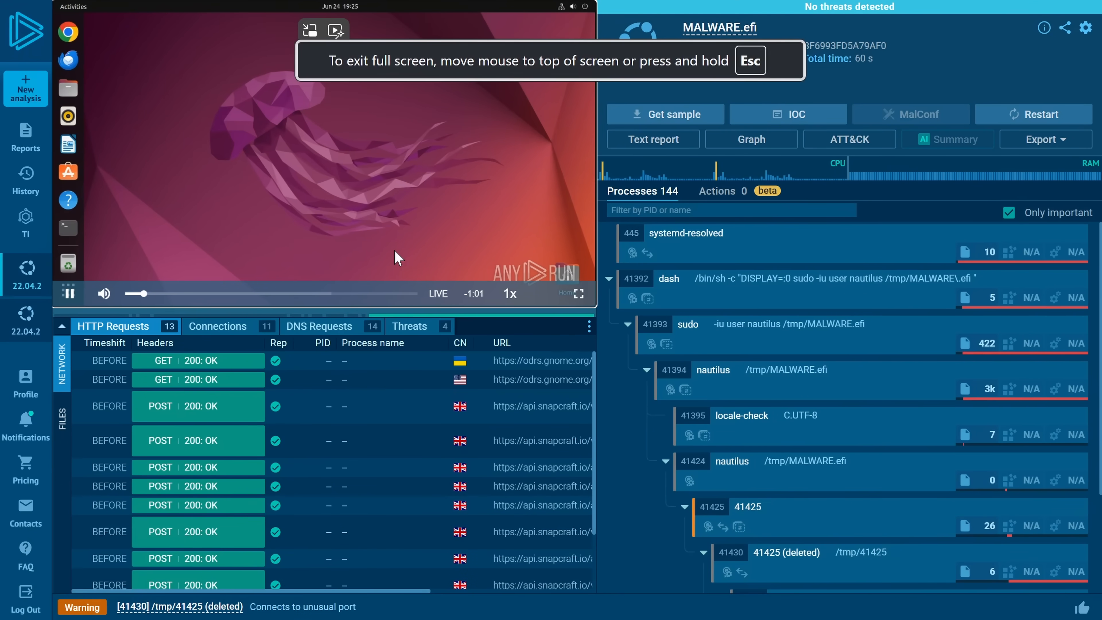
Seek the MALWARE.efi replay to its end and scroll the process tree to 41430, 41431 dash /bin/sh and 41432.
left_click(153, 293)
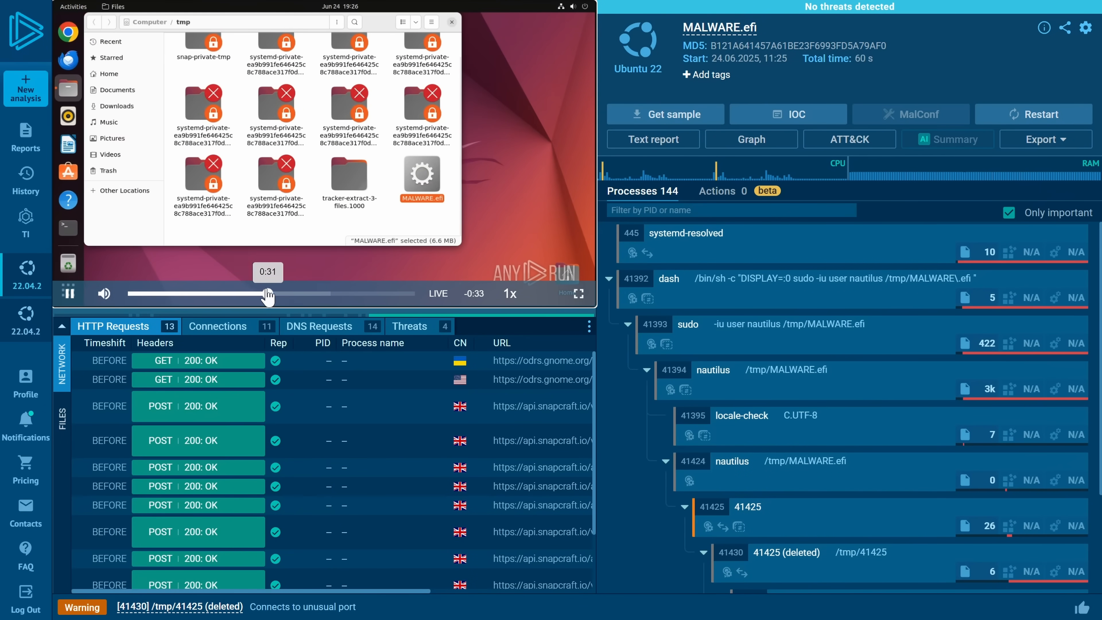
left_click(68, 294)
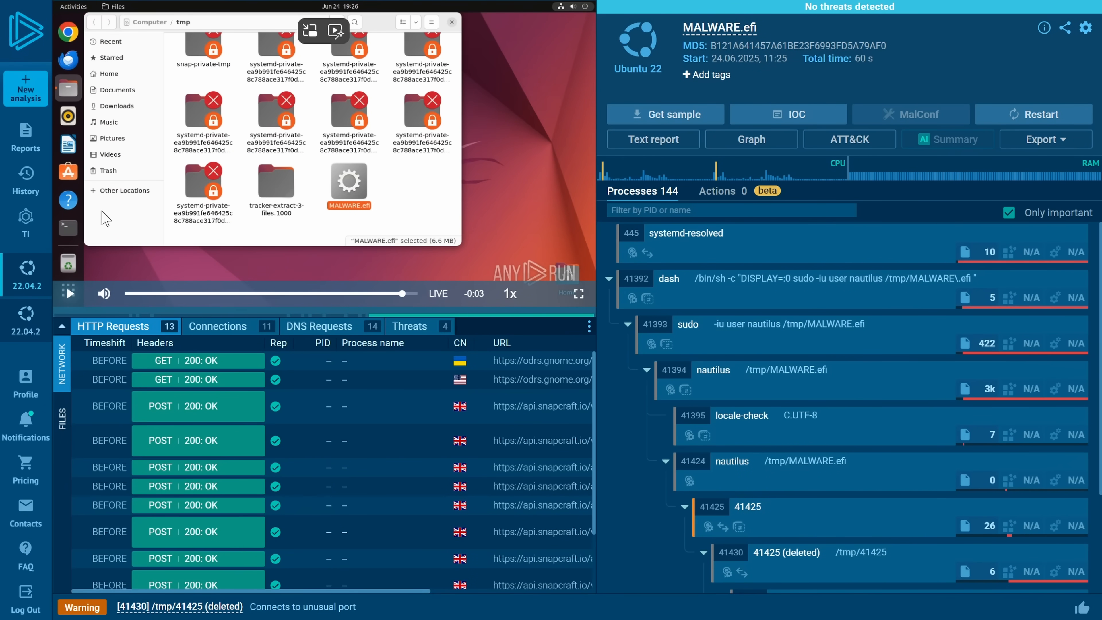
mouse_move(344, 204)
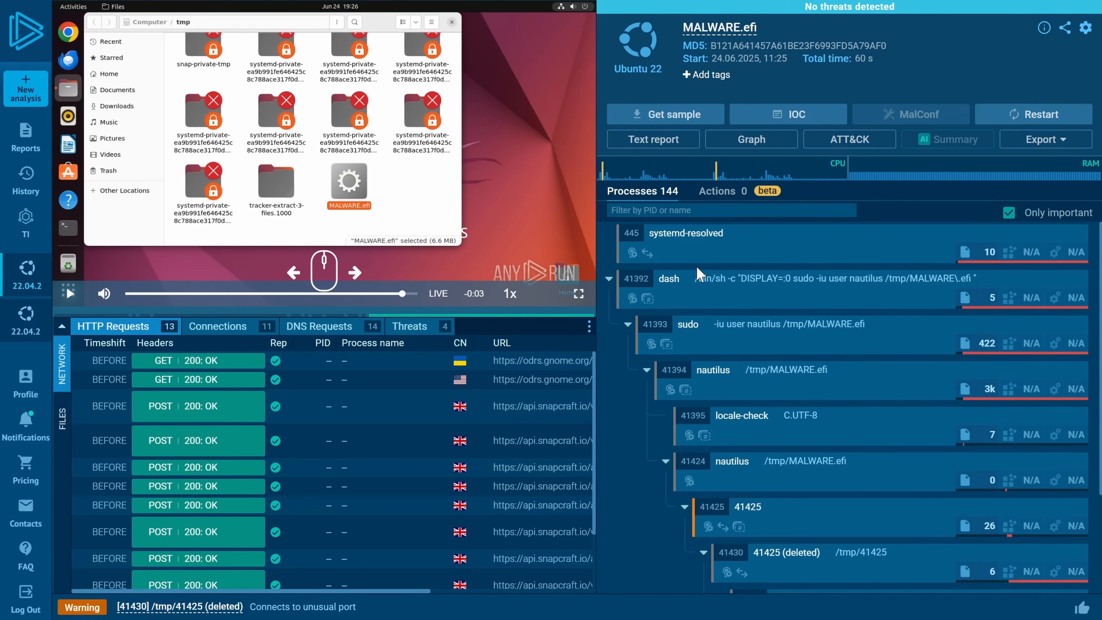
mouse_move(787, 385)
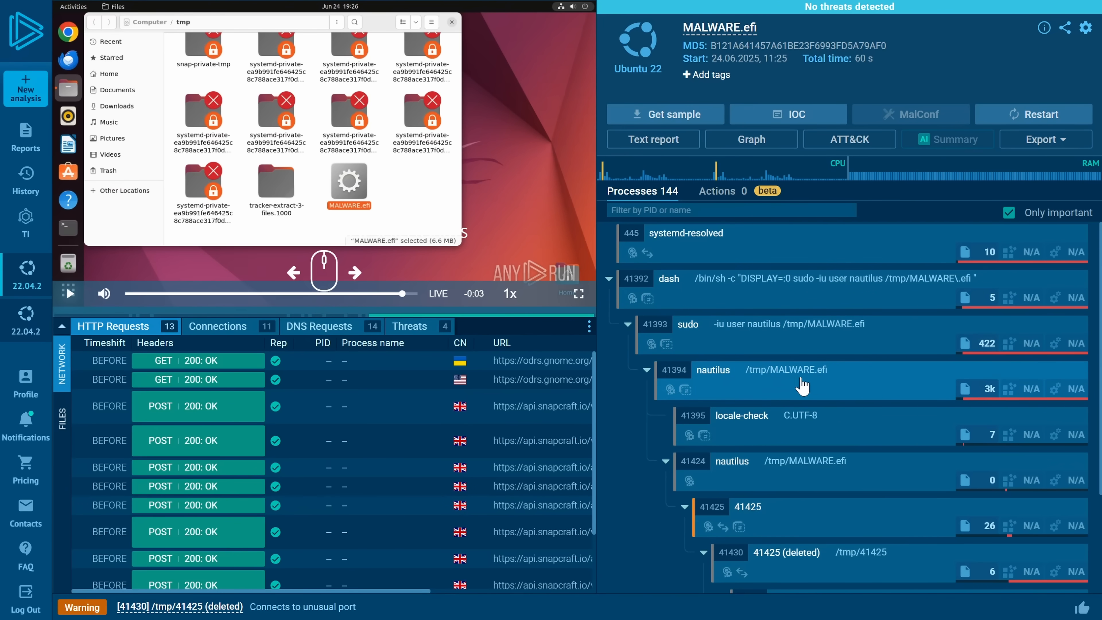
scroll("down", 3)
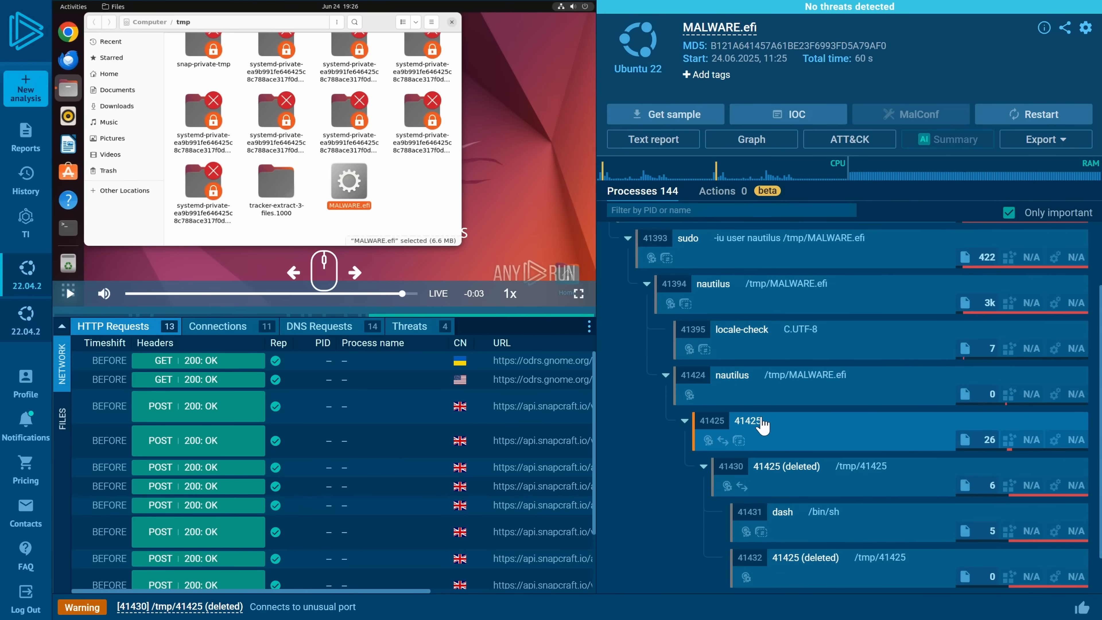
scroll("down", 3)
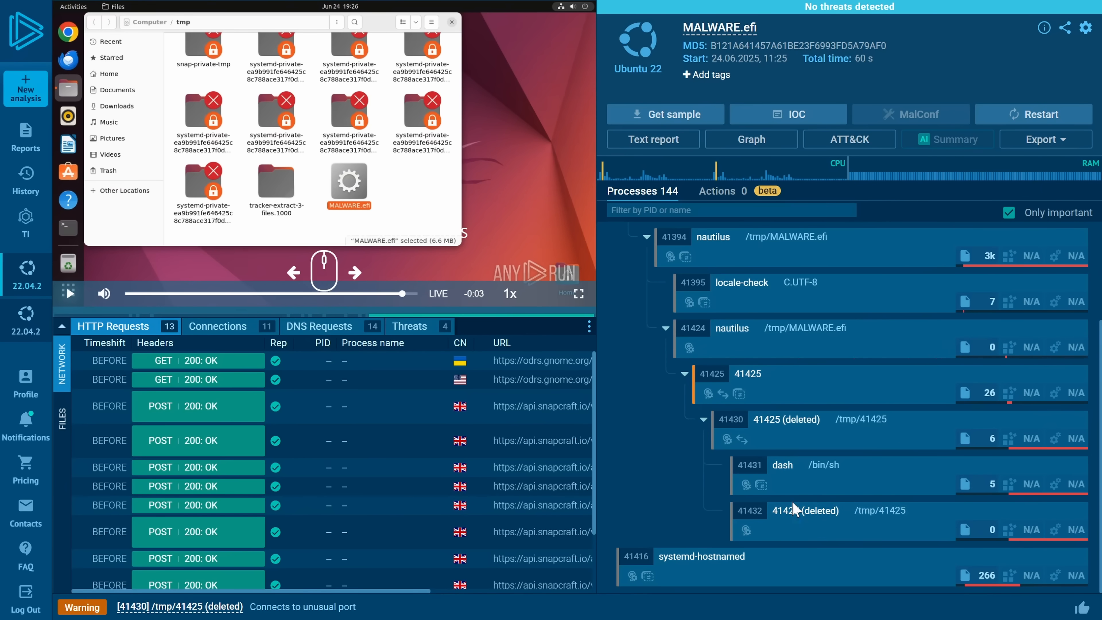
mouse_move(792, 484)
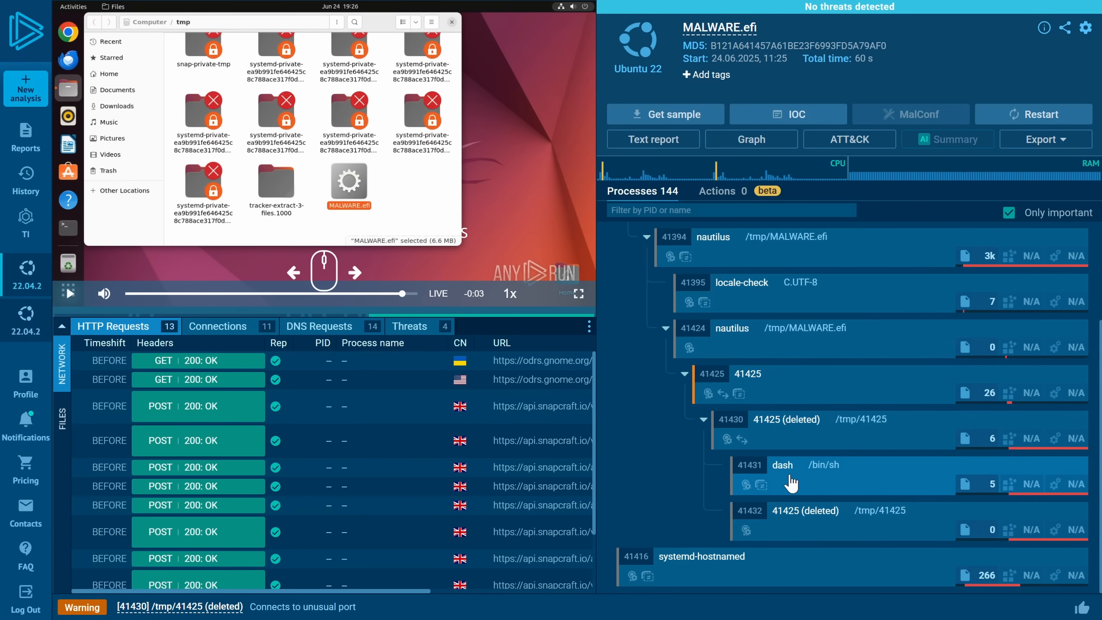
scroll("down", 3)
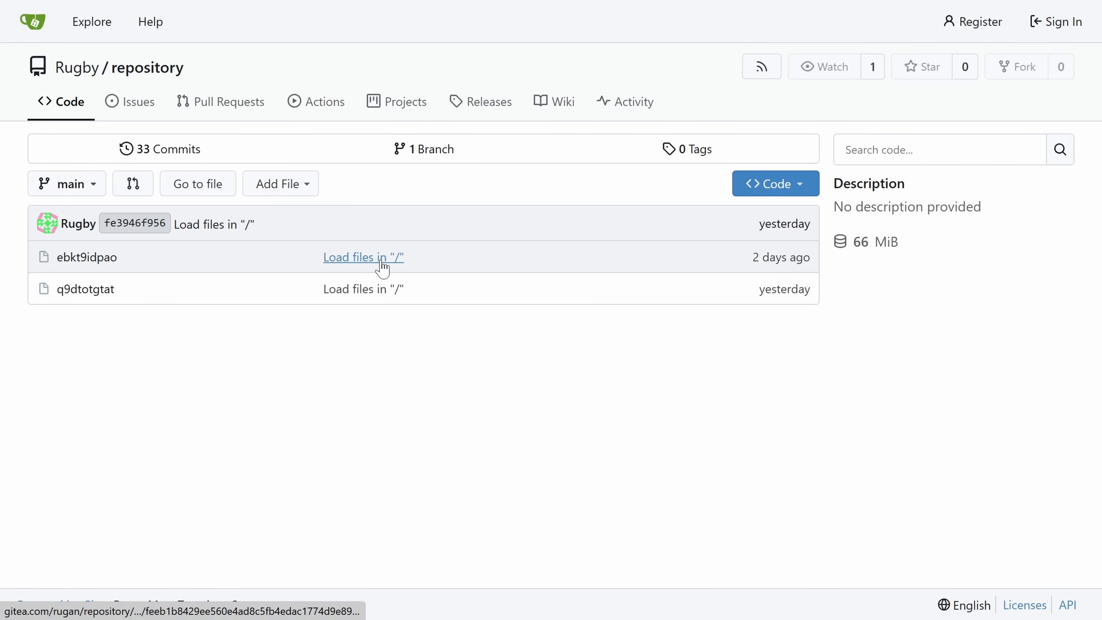
Browse the Rugby/repository commit history and return to its main file listing.
left_click(169, 148)
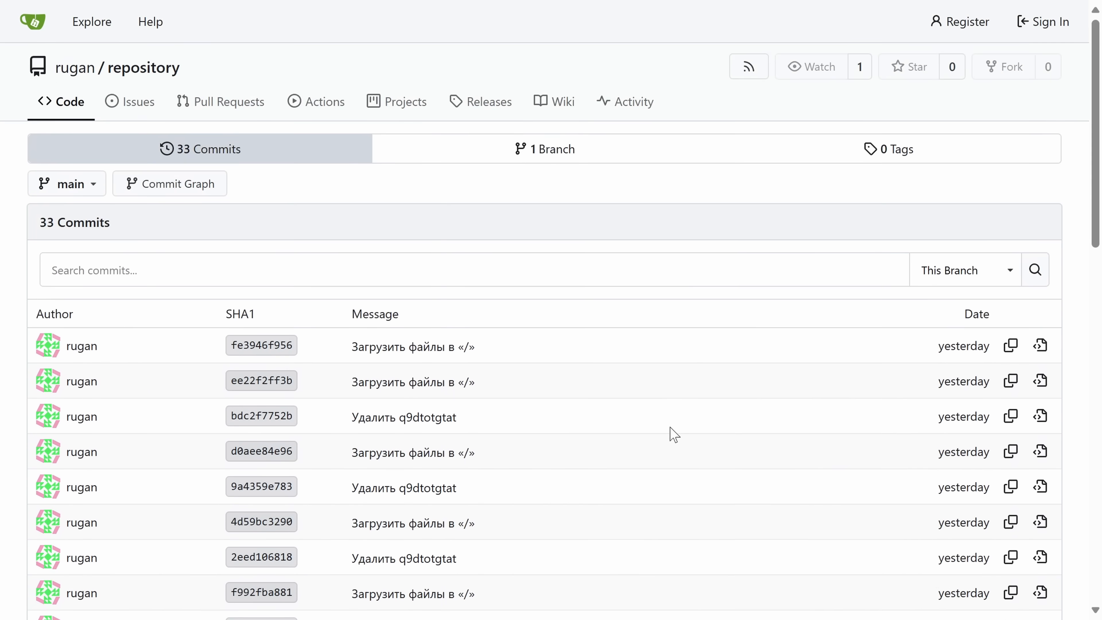
right_click(674, 433)
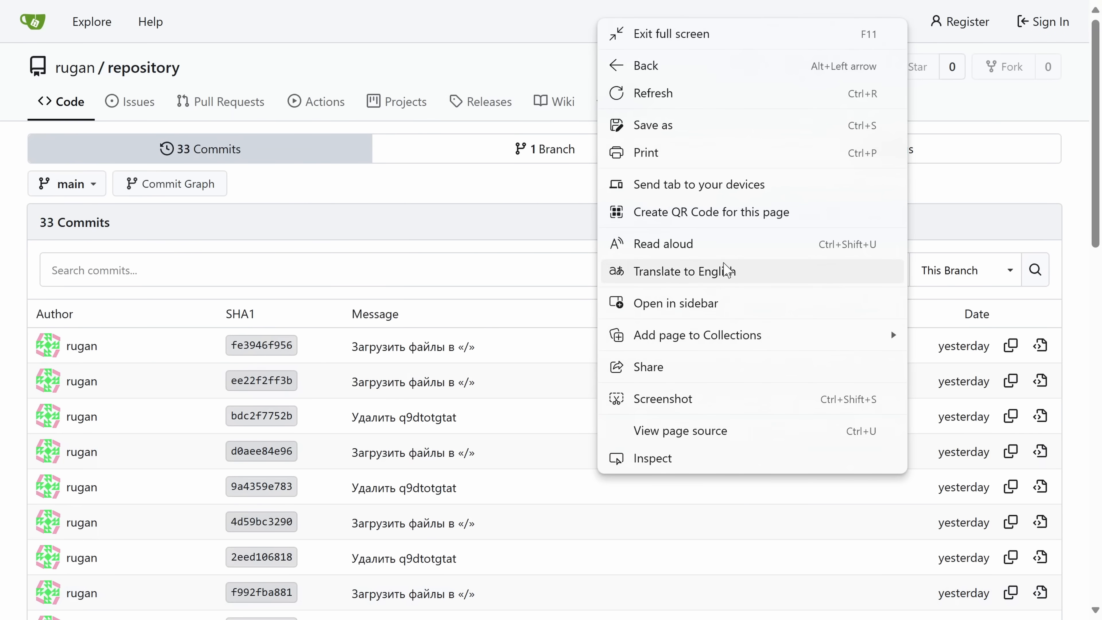
left_click(680, 271)
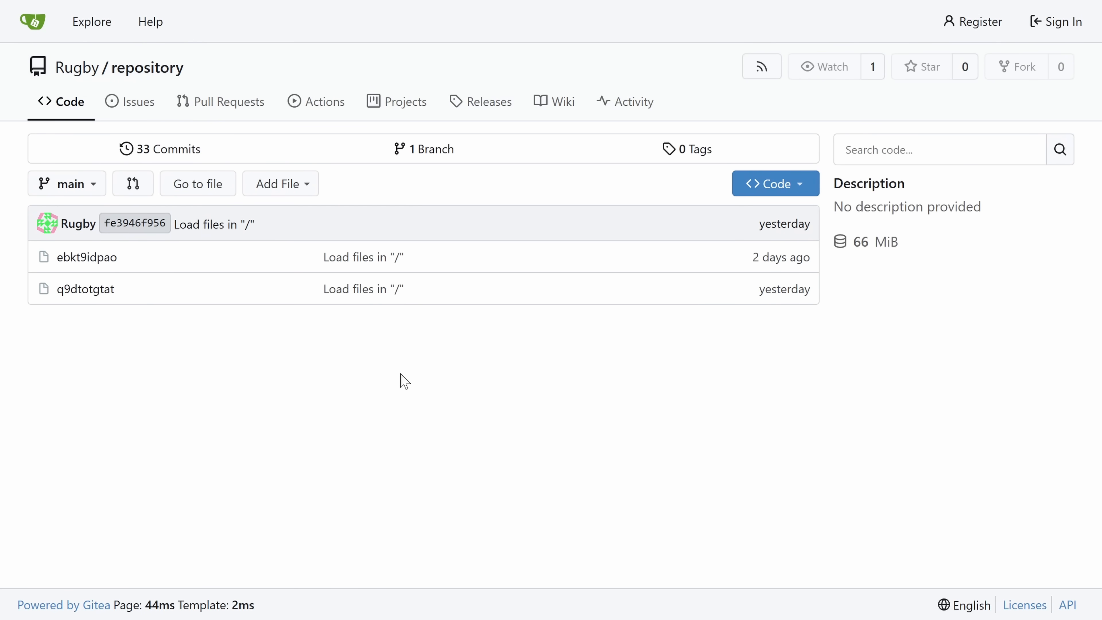
mouse_move(275, 233)
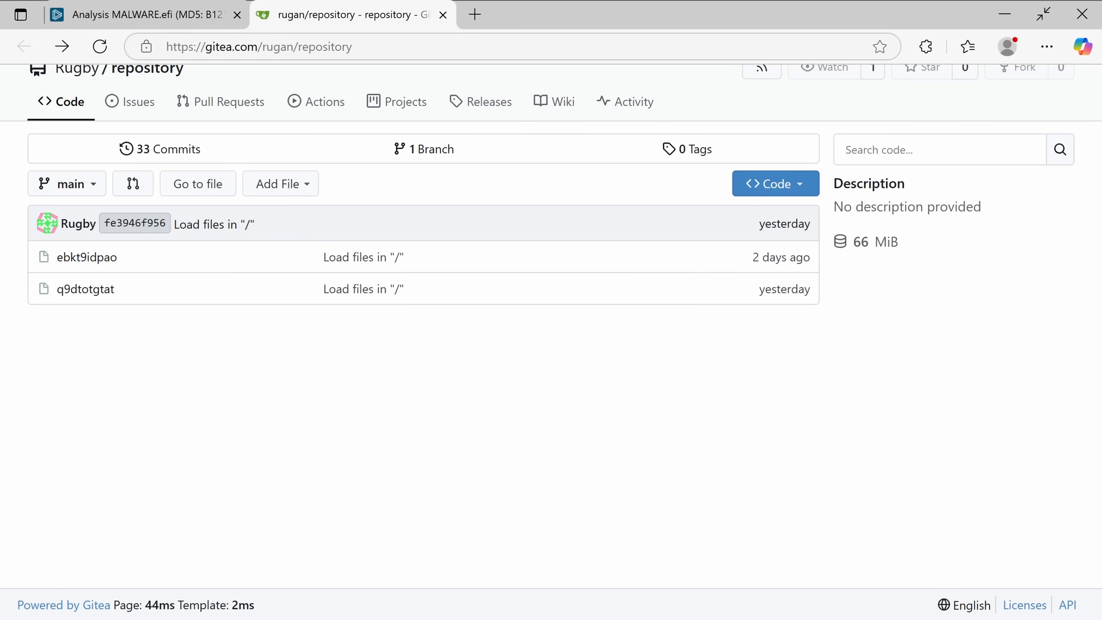
mouse_move(84, 289)
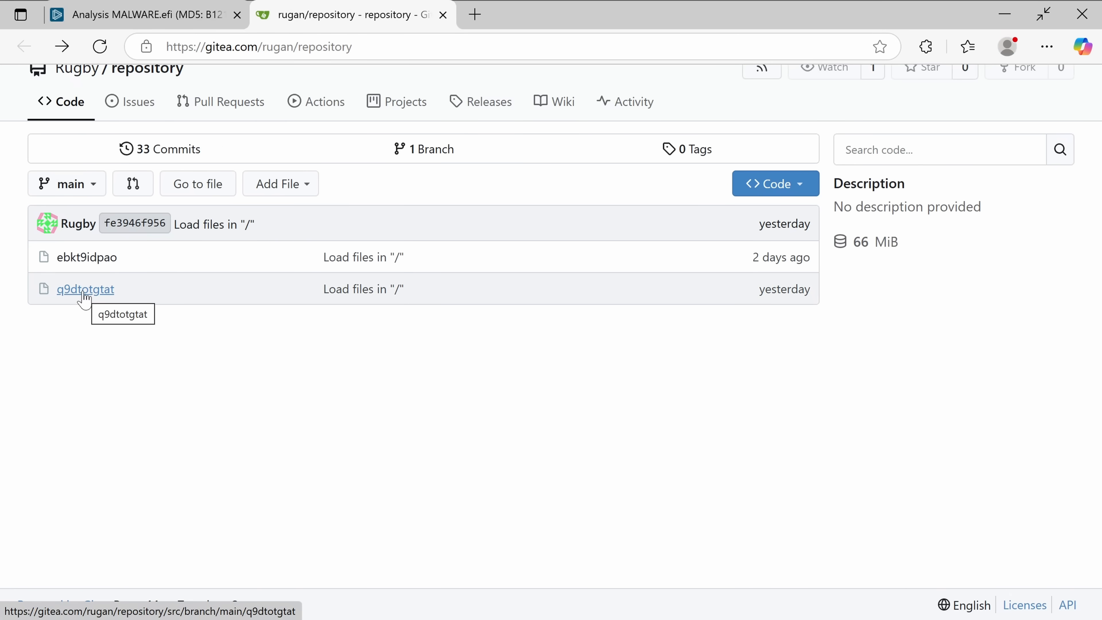
Download the q9dtotgtat file, submit it to VirusTotal and return to the ANY.RUN report.
left_click(85, 288)
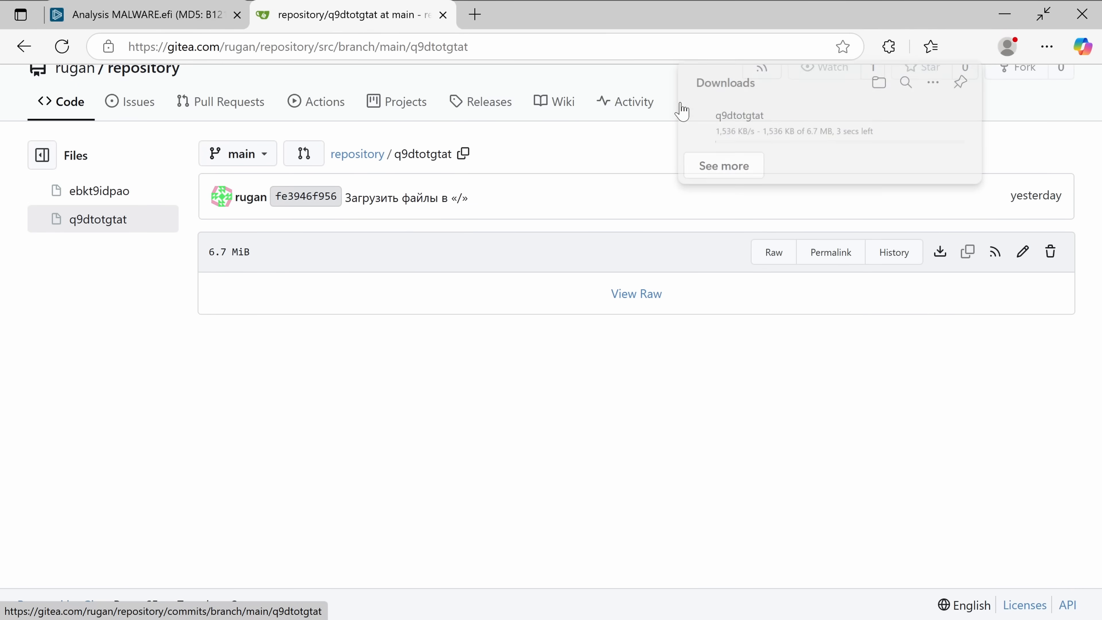
left_click(474, 14)
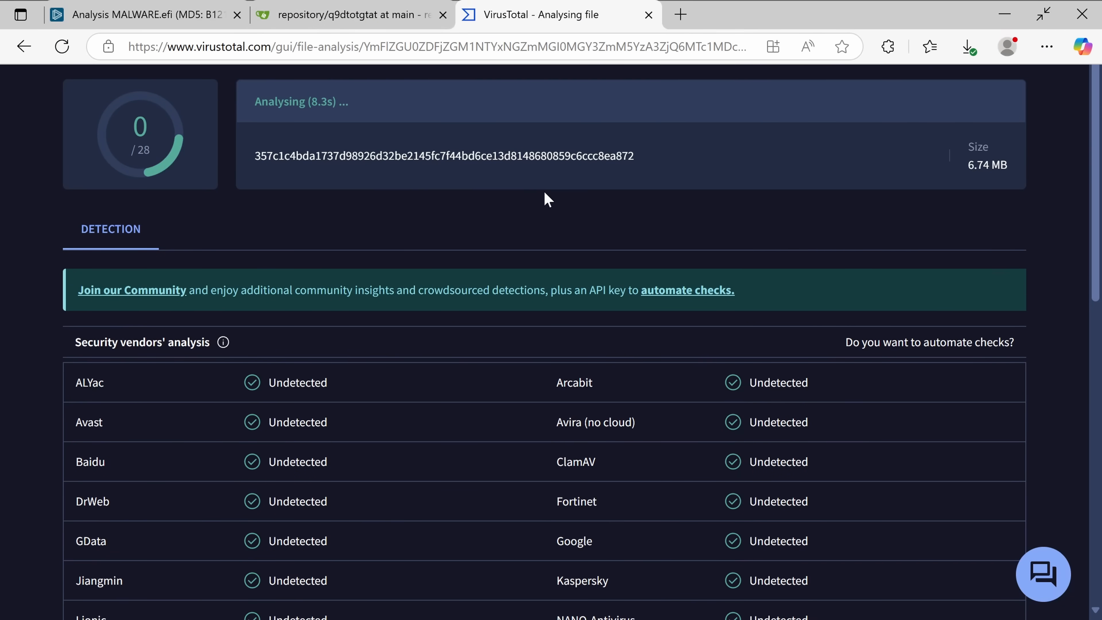
mouse_move(512, 195)
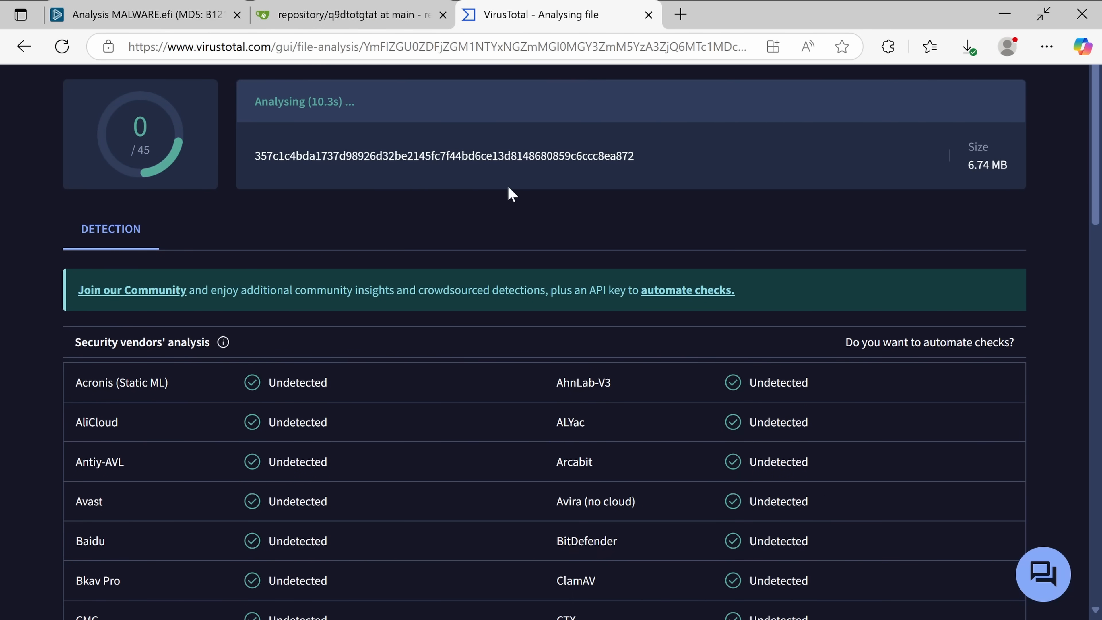
left_click(138, 14)
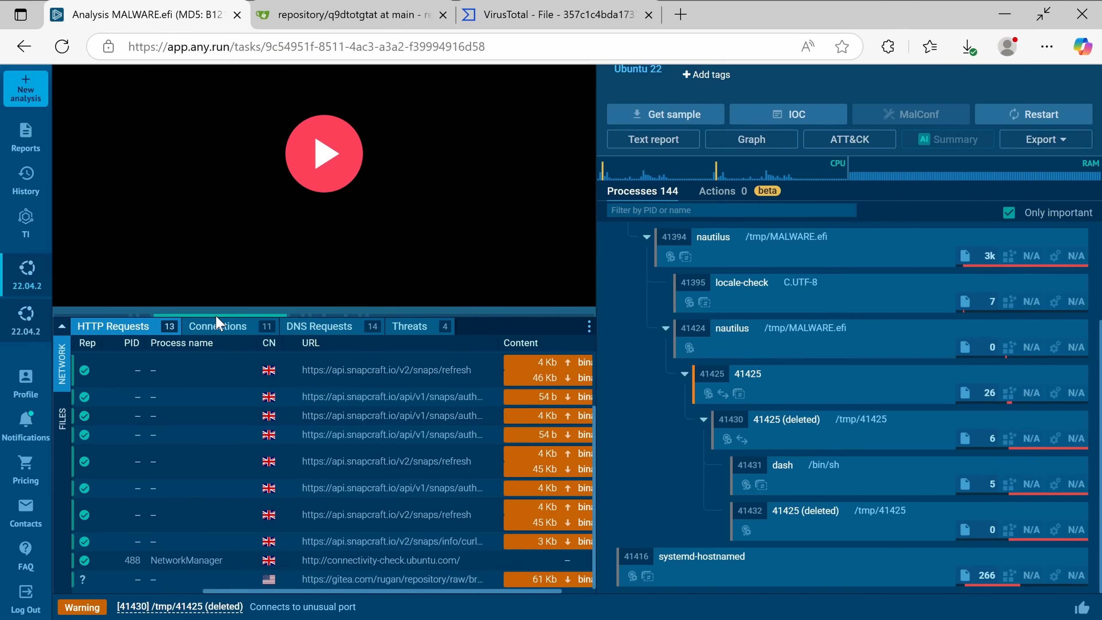
Show the run's Connections list with gitea.com and ngrok port 10783, then return to VirusTotal.
left_click(218, 326)
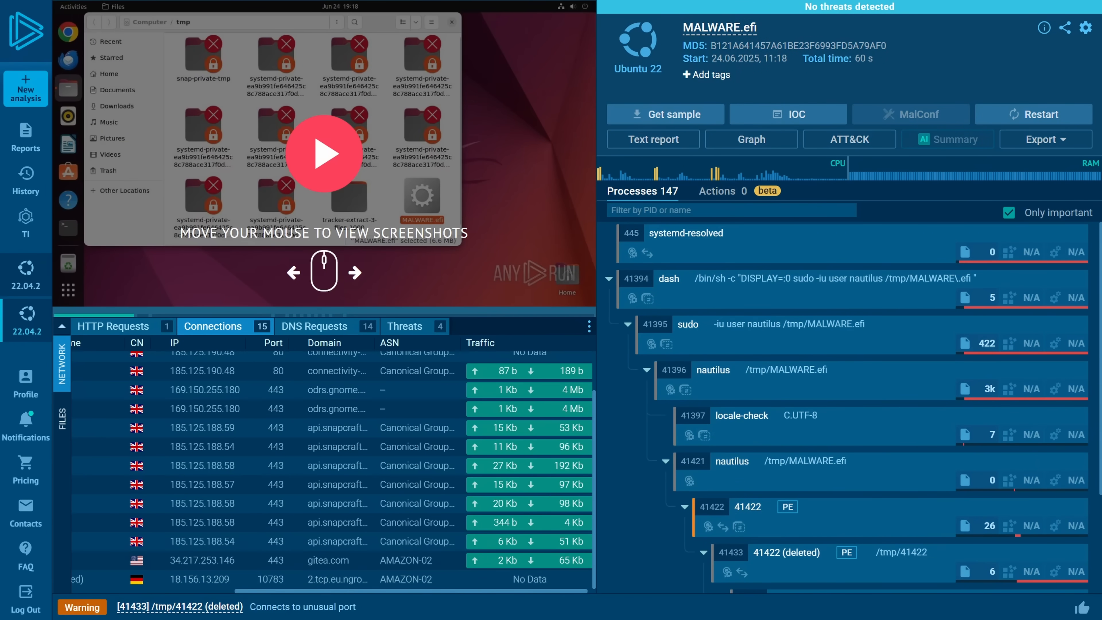
left_click(789, 113)
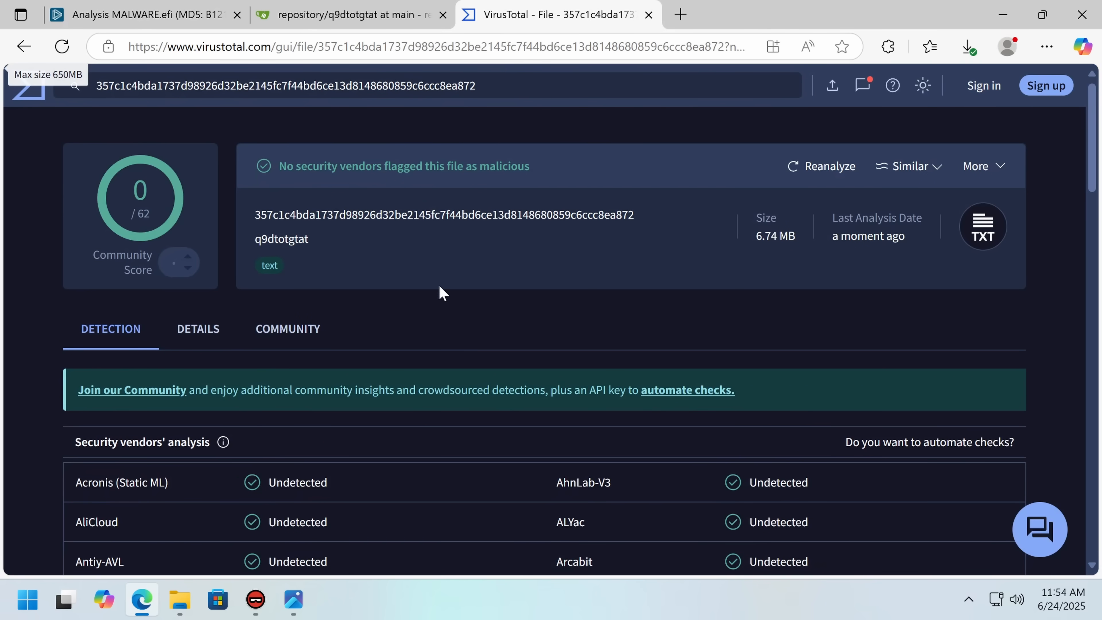
Show the q9dtotgtat DETAILS view with hashes and history, then switch to Binary Ninja.
left_click(198, 328)
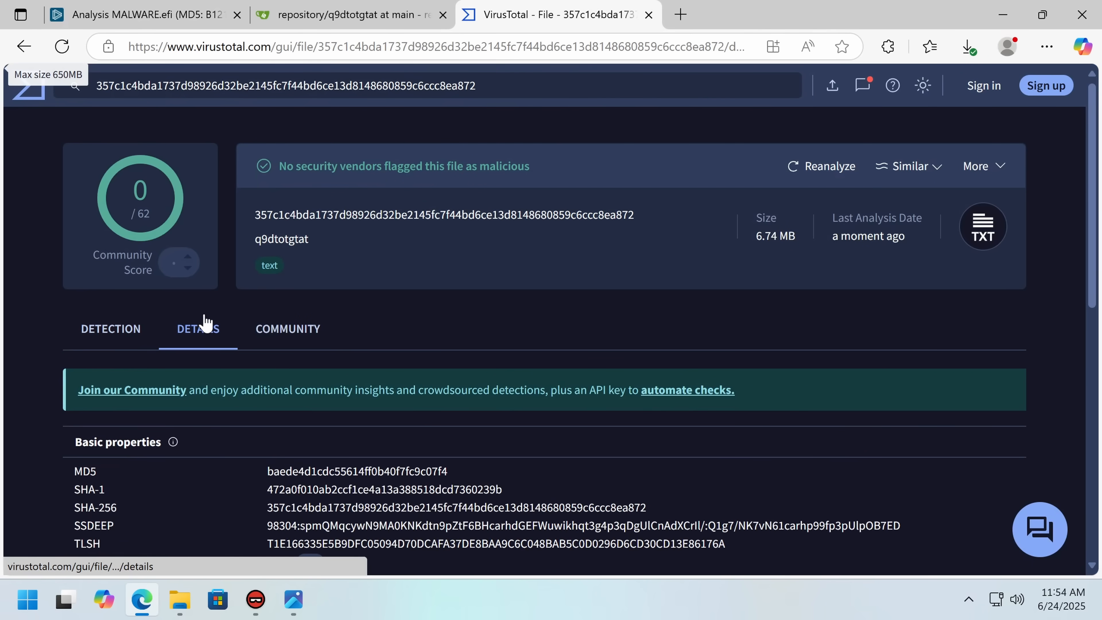
left_click(967, 46)
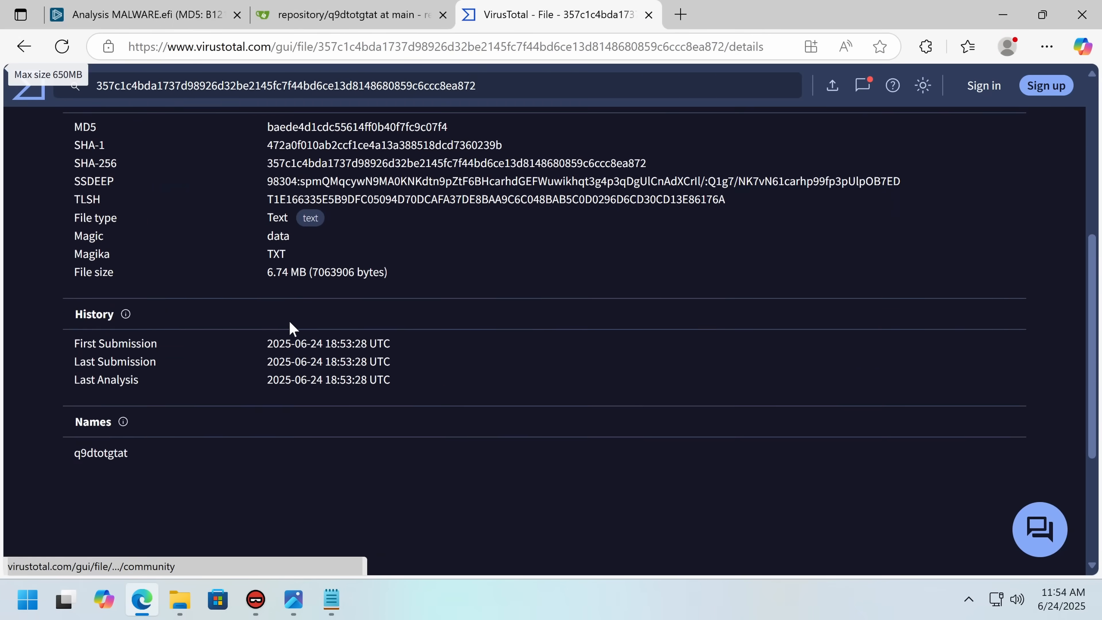
left_click(331, 601)
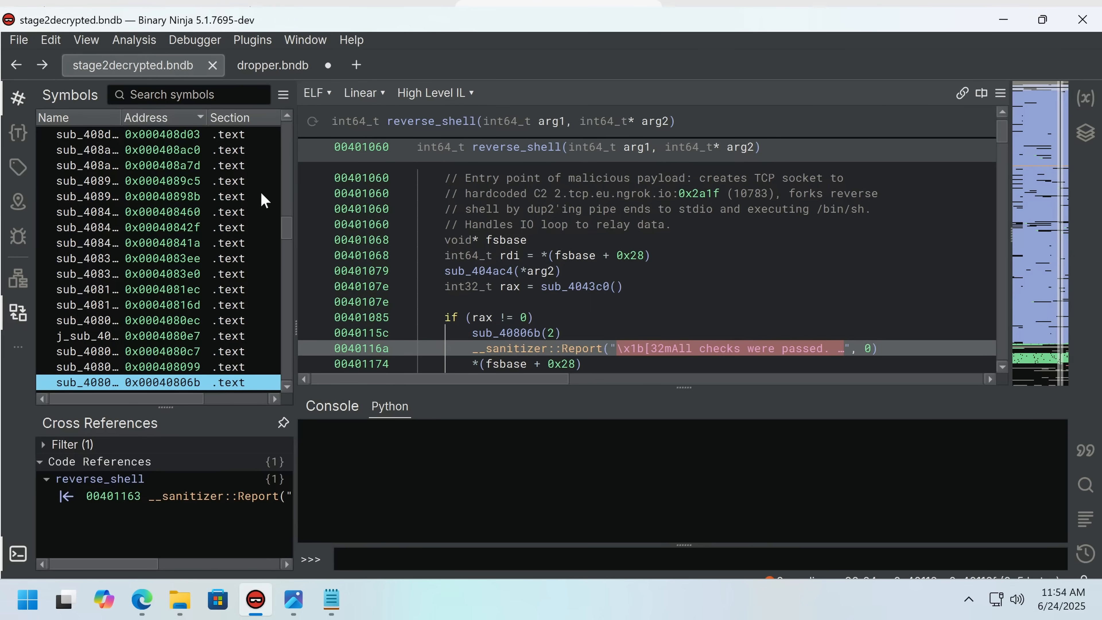
Go into dropper.bndb's dropper_entry function via the references of sub_8678bb and dropper_entry.
left_click(272, 66)
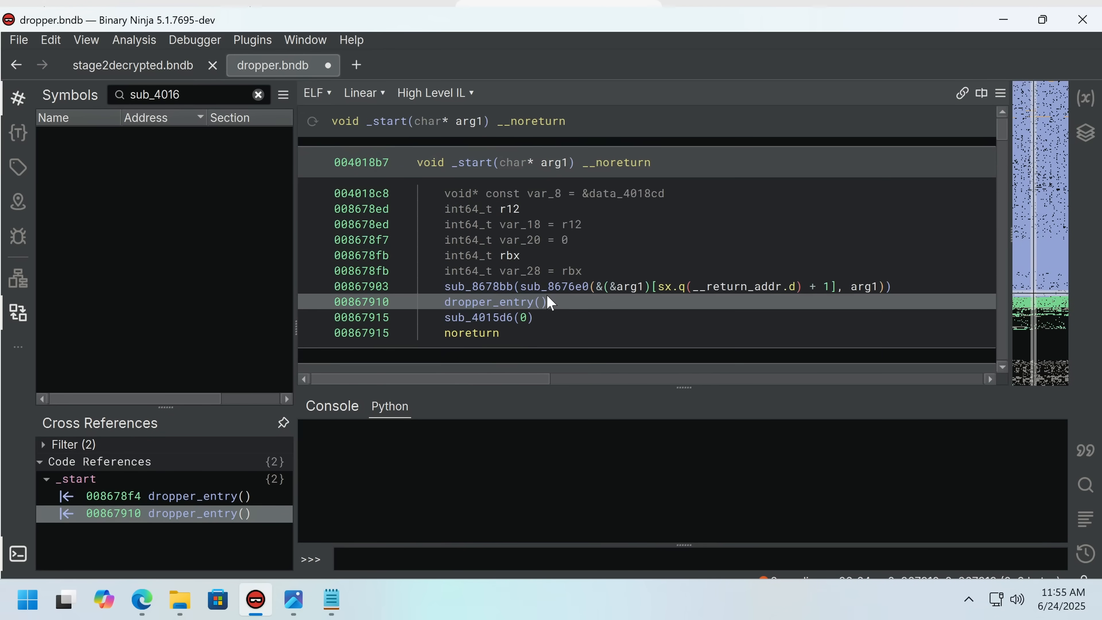
left_click(480, 286)
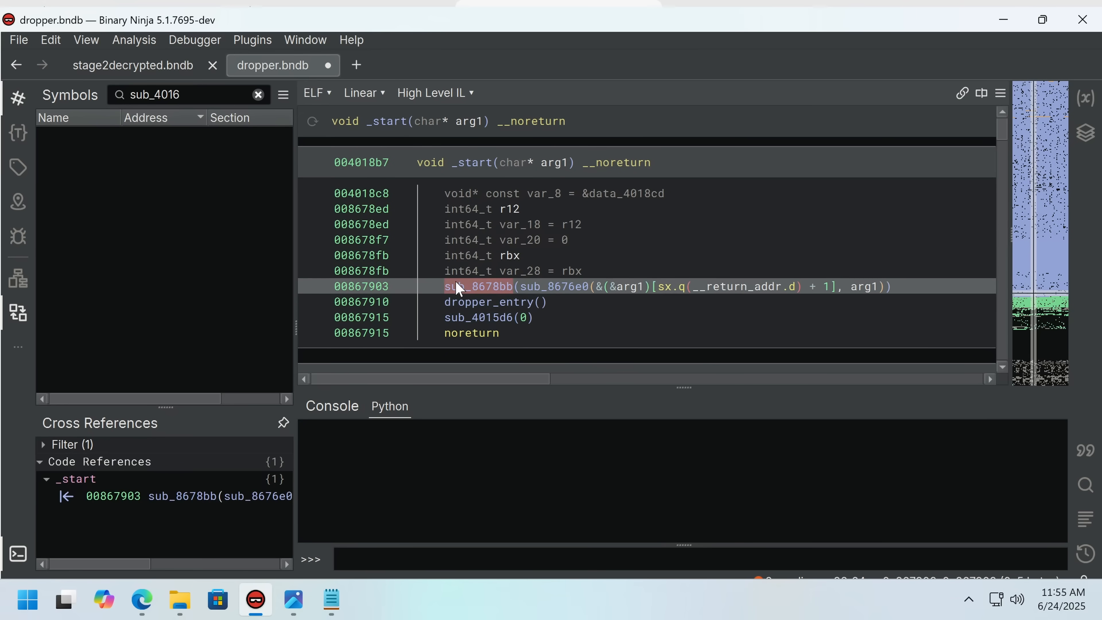
left_click(488, 301)
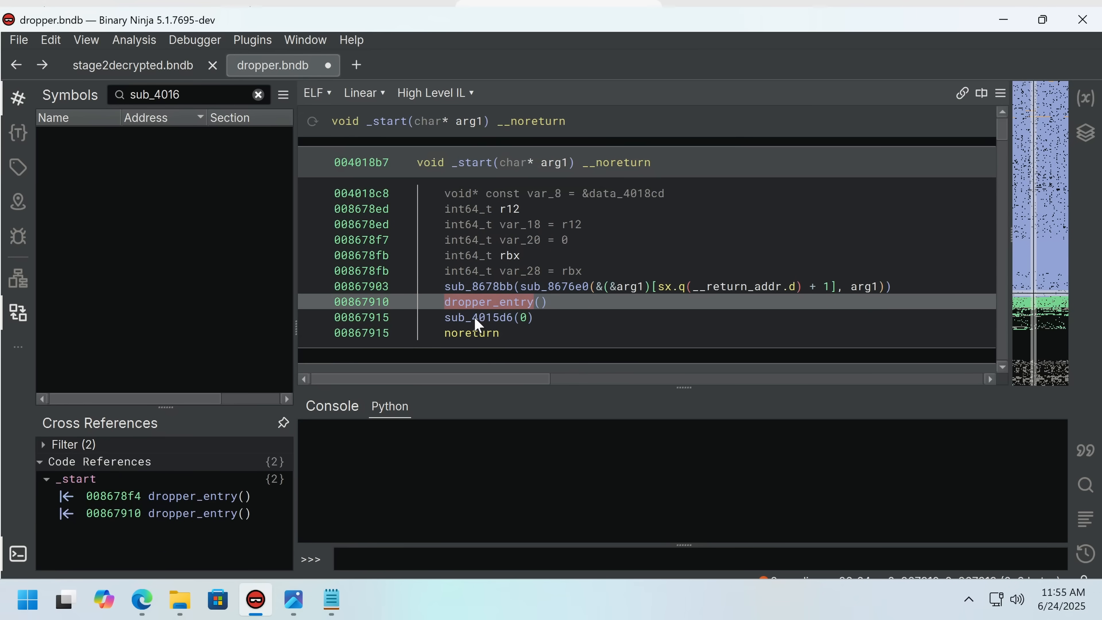
left_click(490, 317)
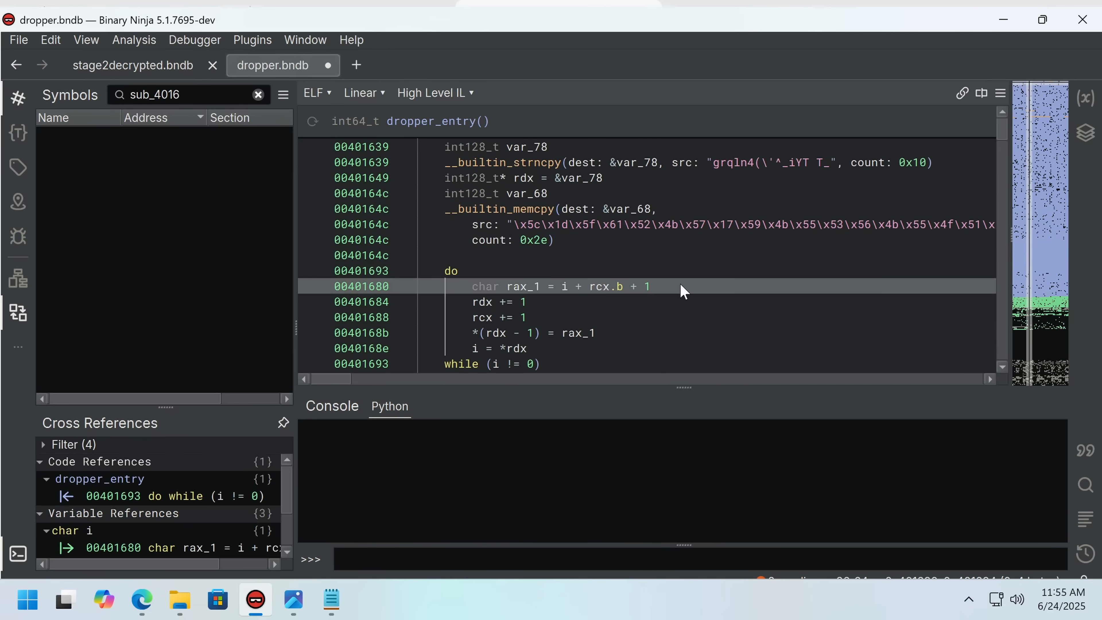
scroll("down", 3)
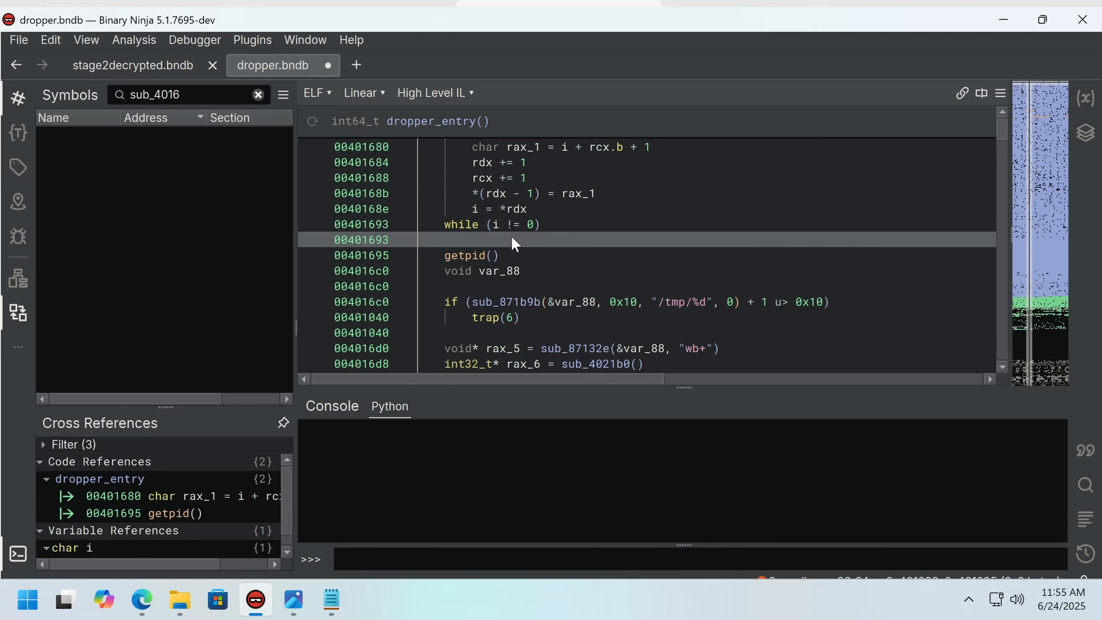
left_click(464, 255)
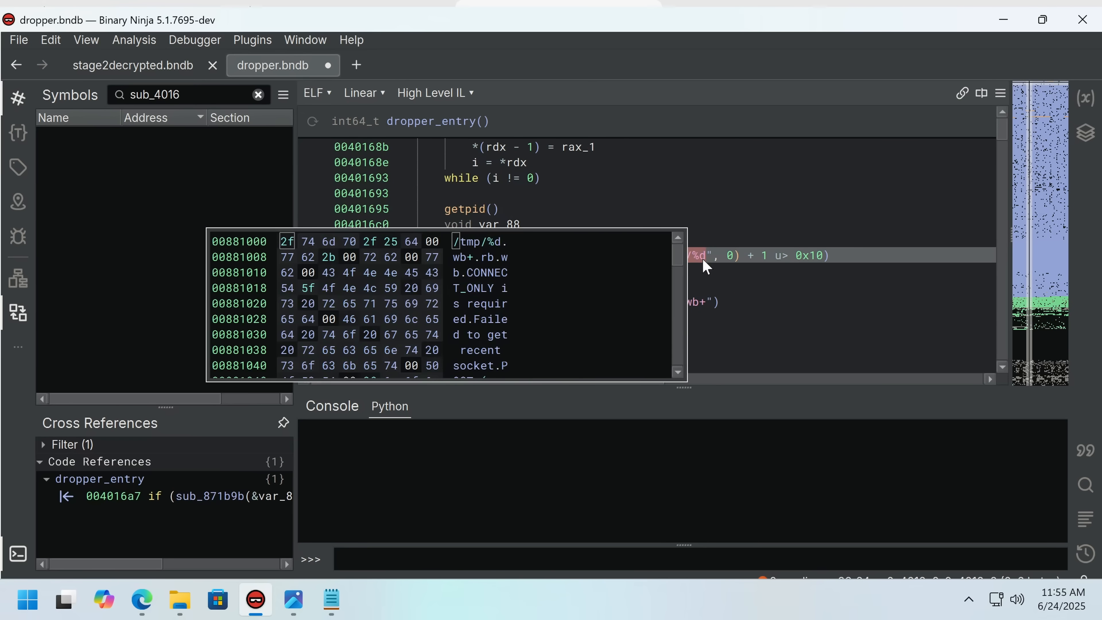
Rename the internet-check subroutine sub_401c40 to testinternet and view references to sub_87197a.
left_click(496, 224)
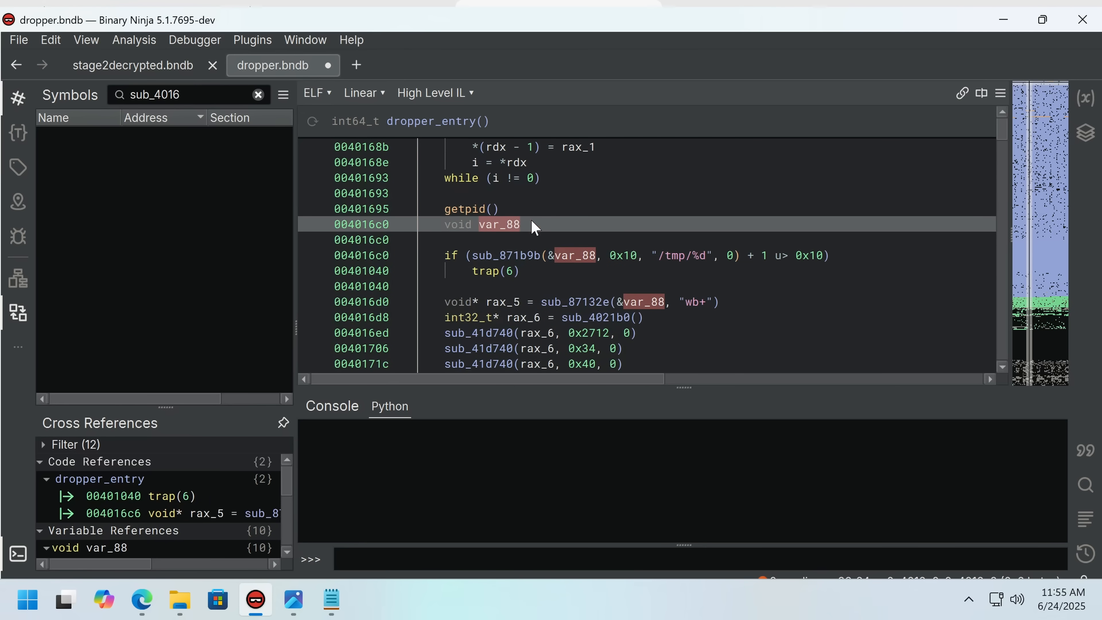
mouse_move(465, 209)
type("test")
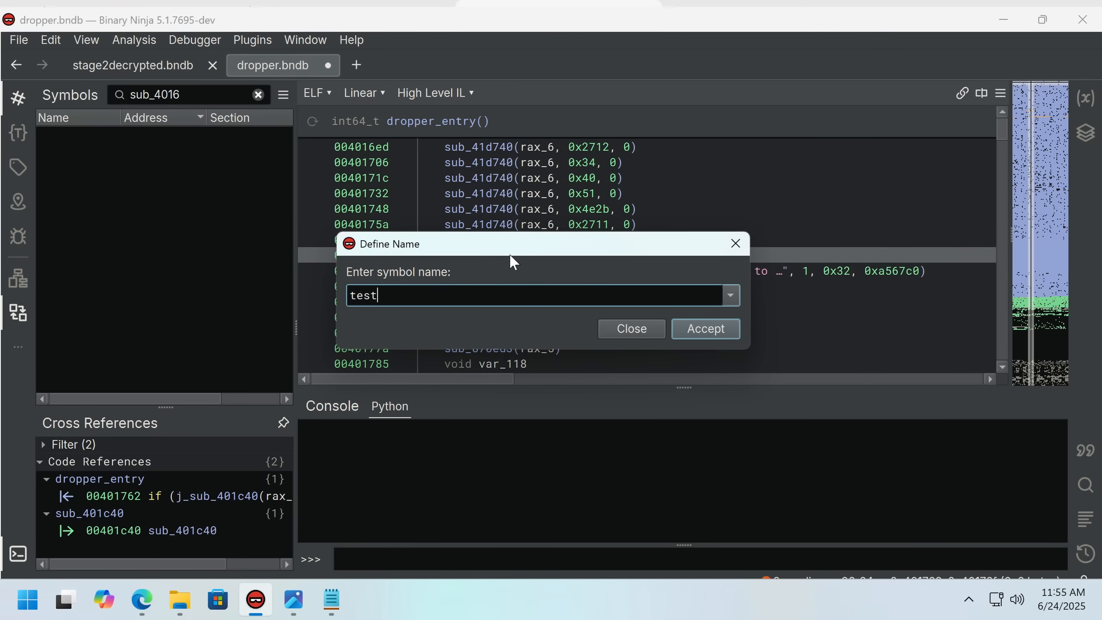
left_click(705, 329)
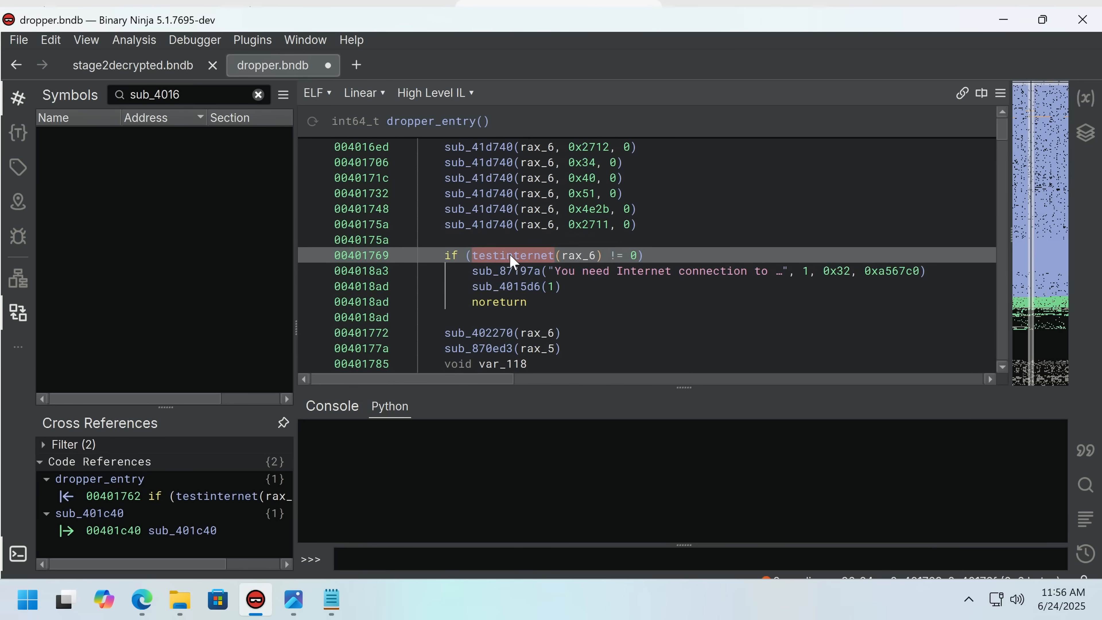
left_click(512, 255)
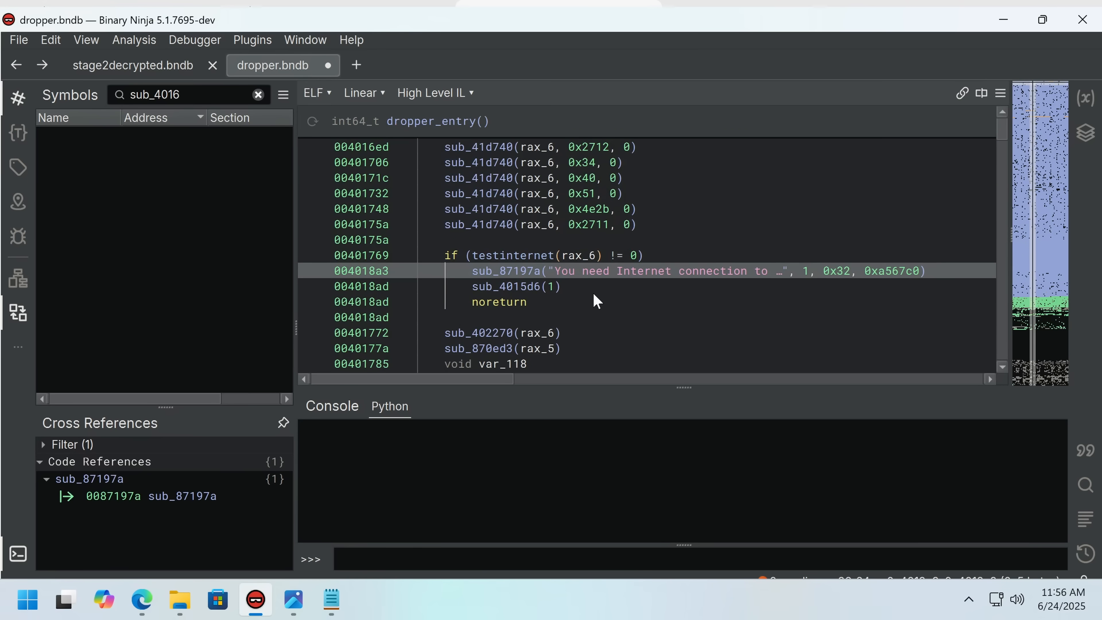
scroll("down", 3)
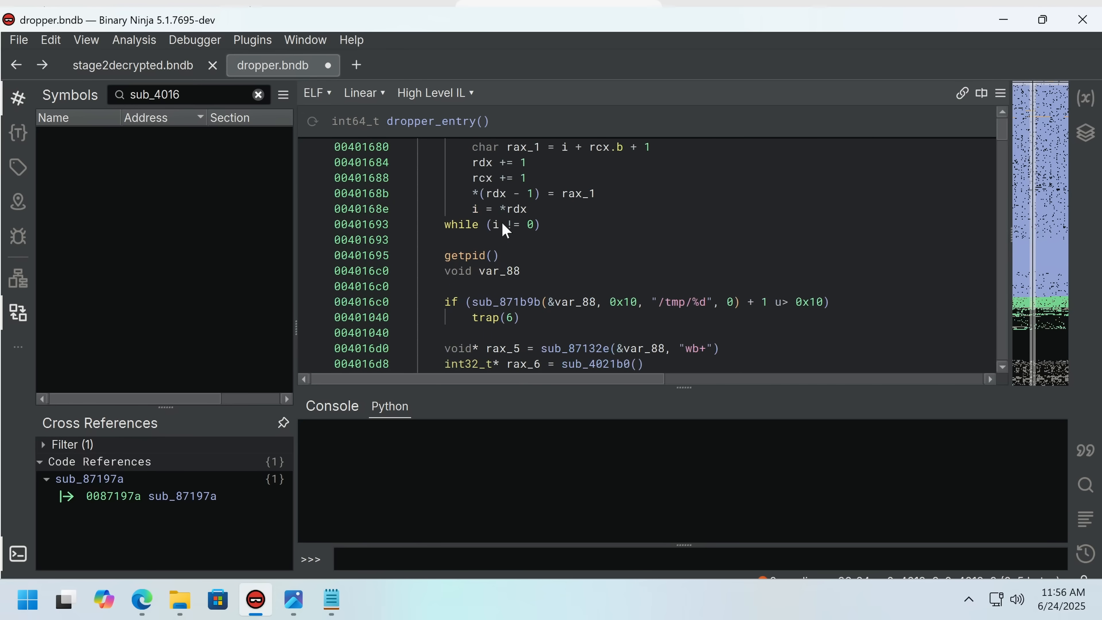
Return to stage2decrypted.bndb and the reverse_shell comment about the hardcoded ngrok C2.
left_click(132, 64)
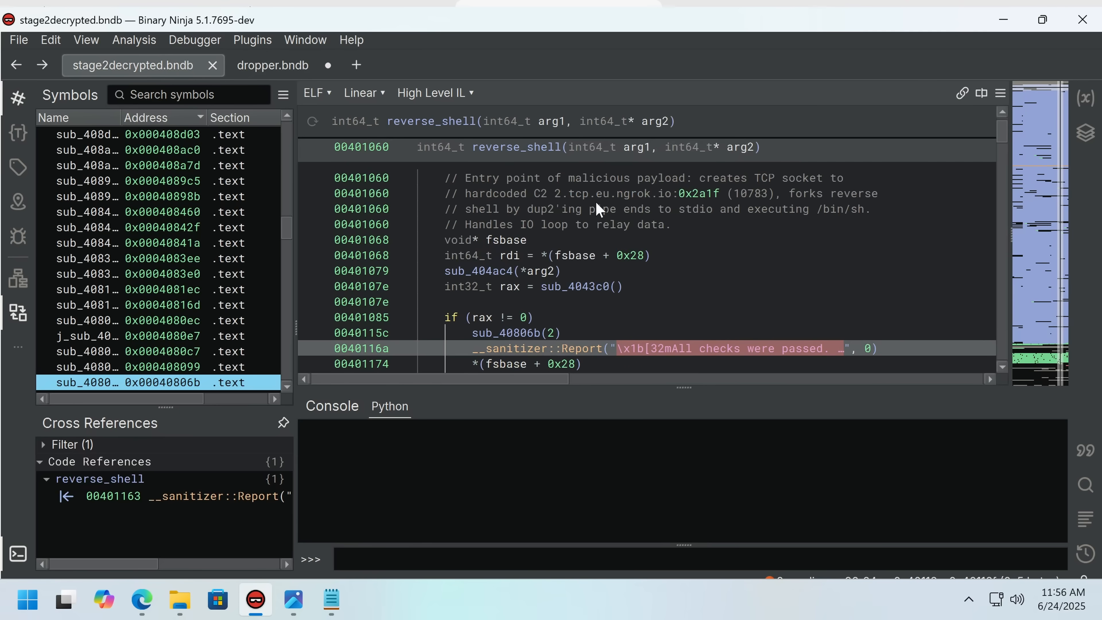
mouse_move(682, 276)
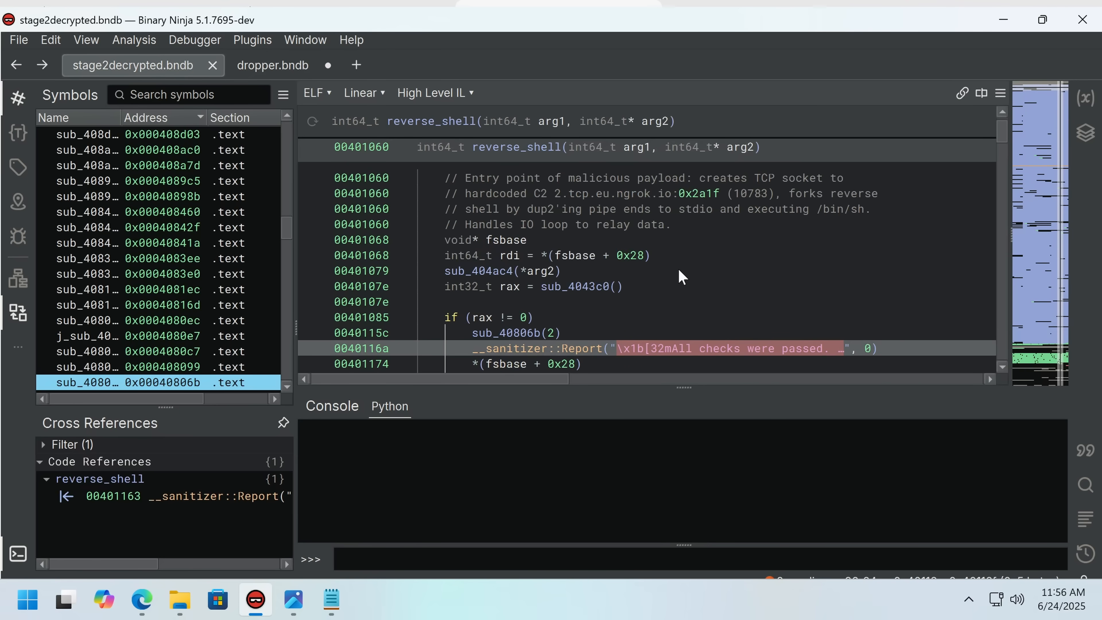
mouse_move(673, 238)
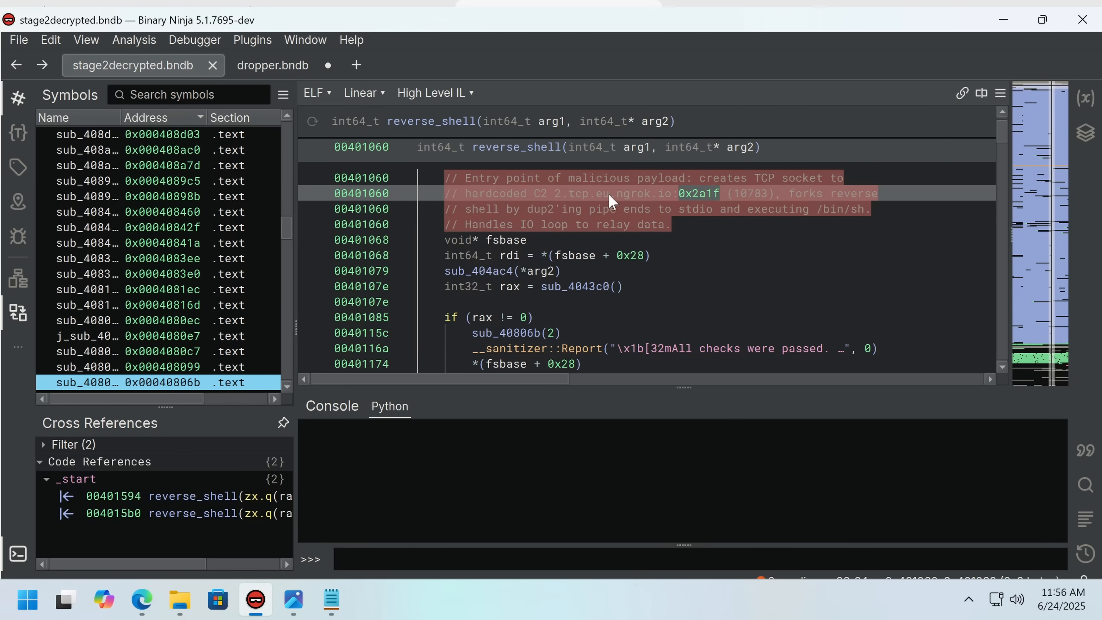
mouse_move(800, 251)
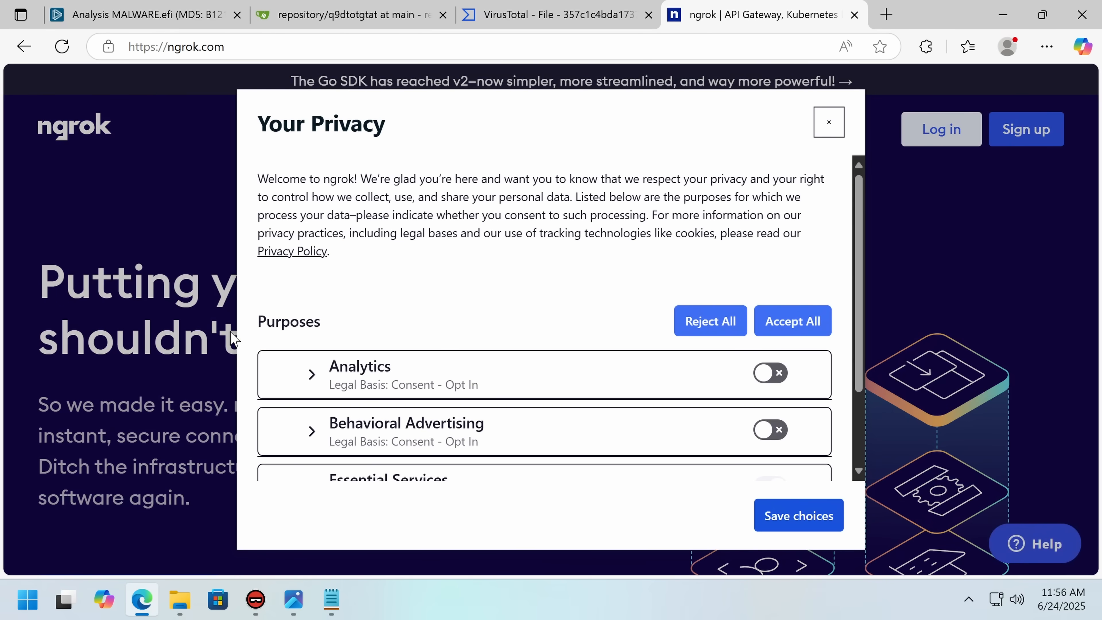
mouse_move(829, 131)
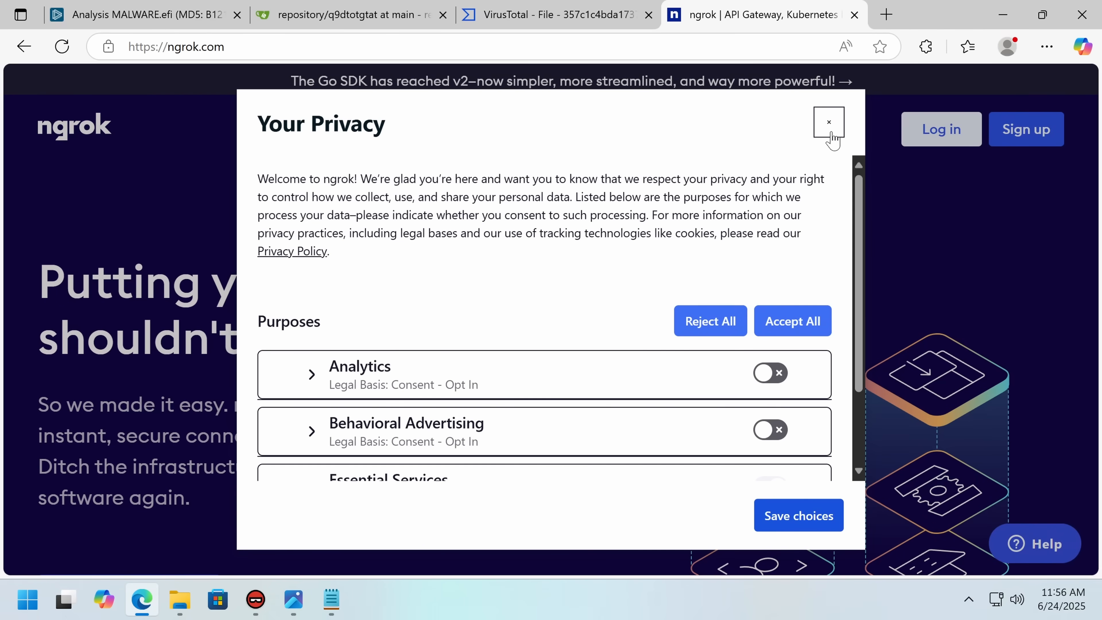
Dismiss the Your Privacy consent pop-up on the ngrok homepage.
left_click(827, 123)
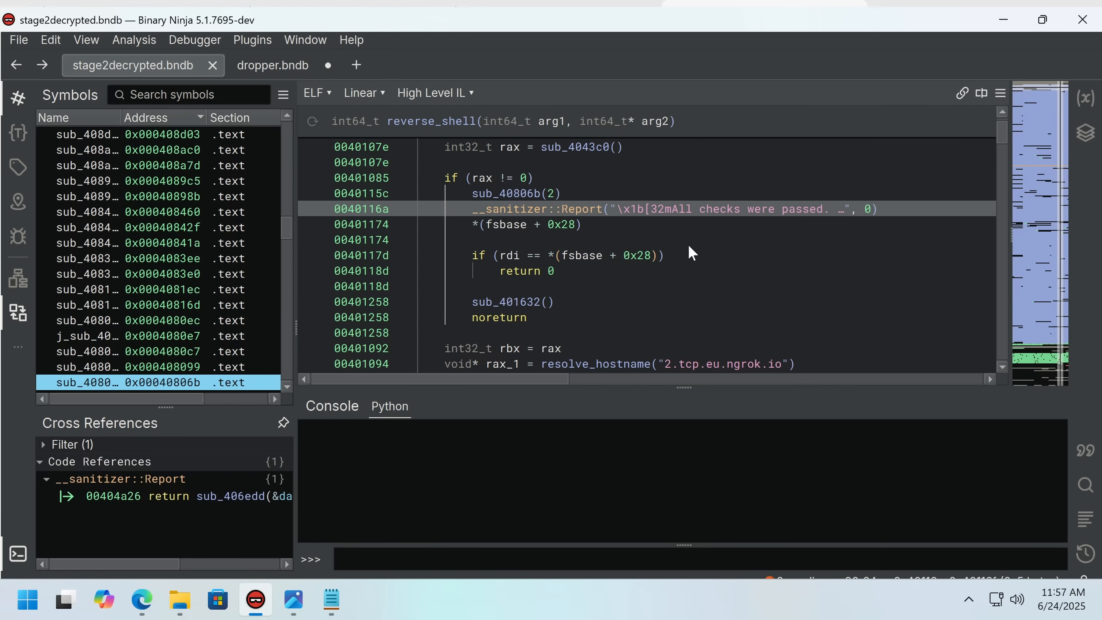
Scroll reverse_shell to the connect, pipe_wrapper redirection and sub_401042 /bin/sh launch code.
scroll("down", 3)
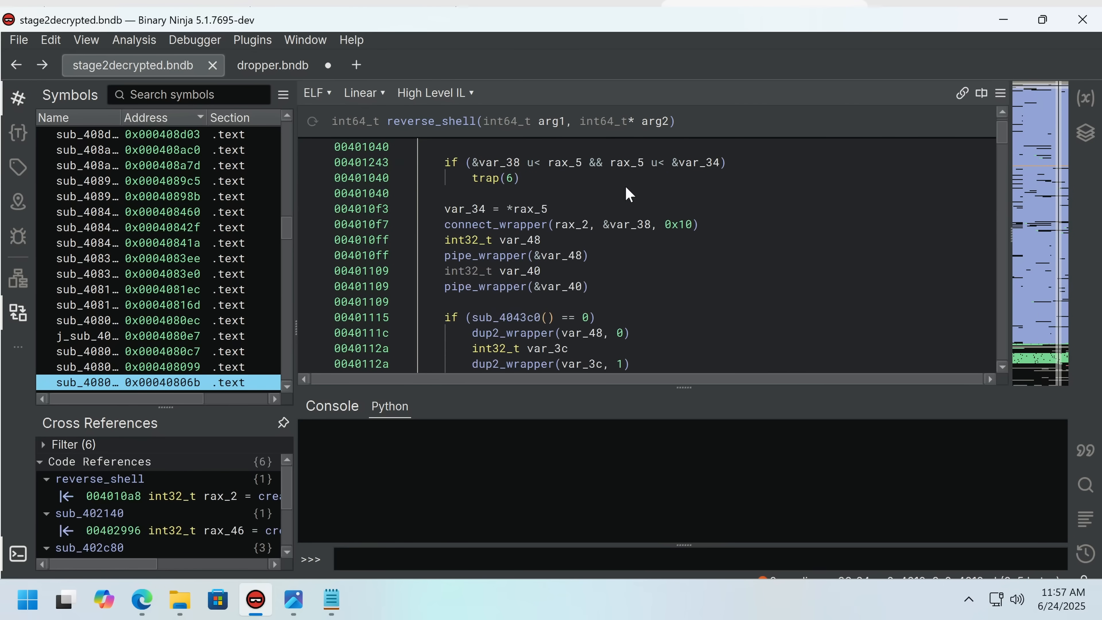
left_click(526, 194)
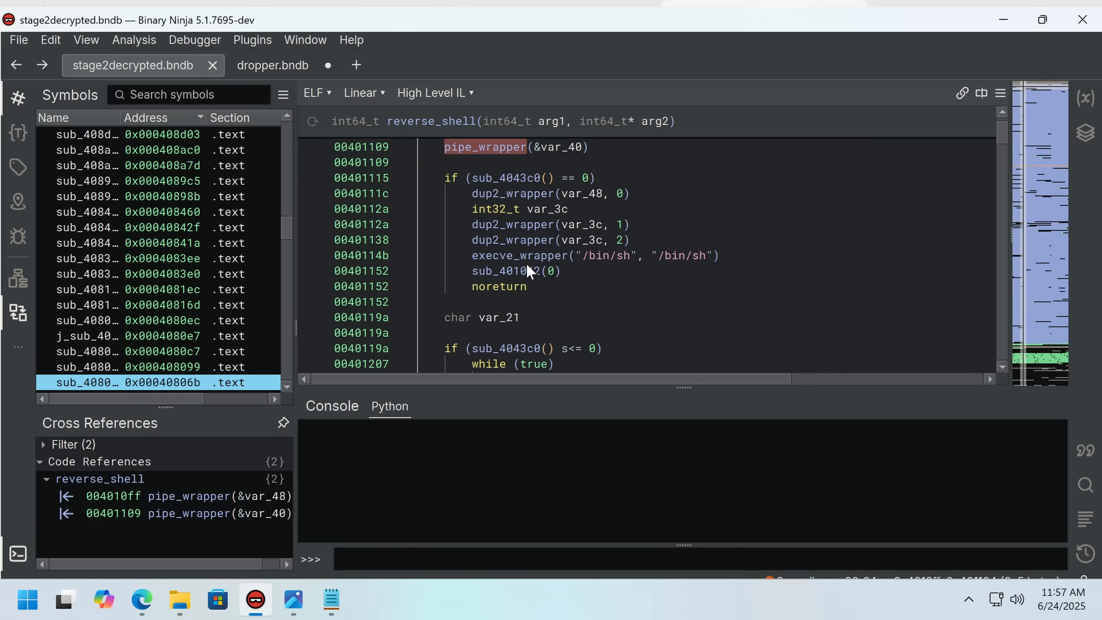
left_click(521, 255)
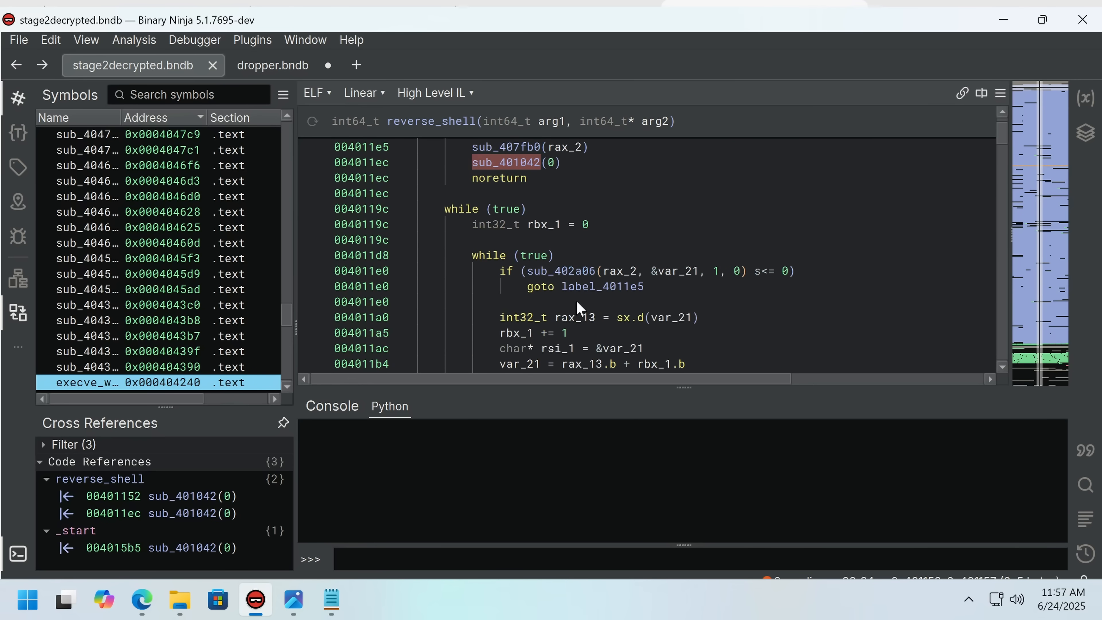
scroll("down", 3)
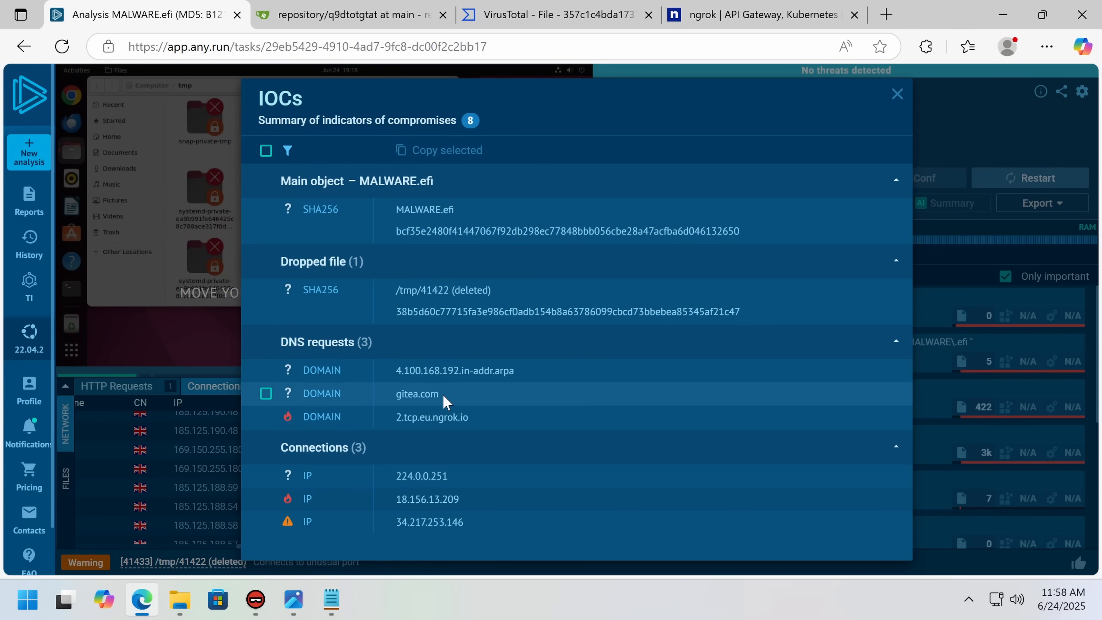
mouse_move(470, 411)
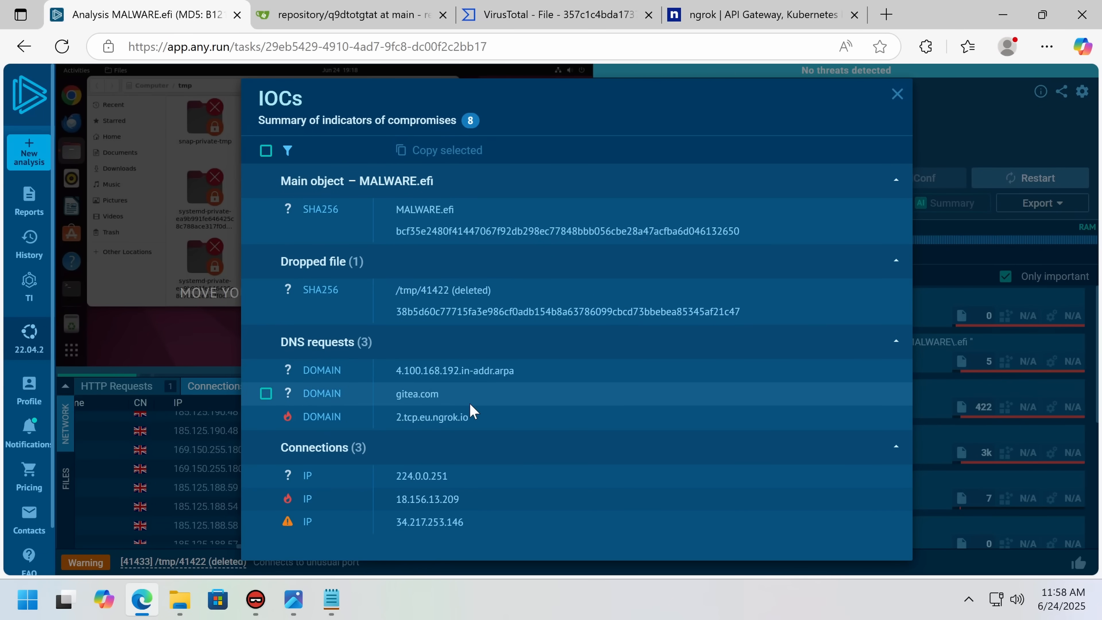
Close the IOC summary and inspect the deleted /tmp/41422 process that spawns dash /bin/sh.
left_click(897, 94)
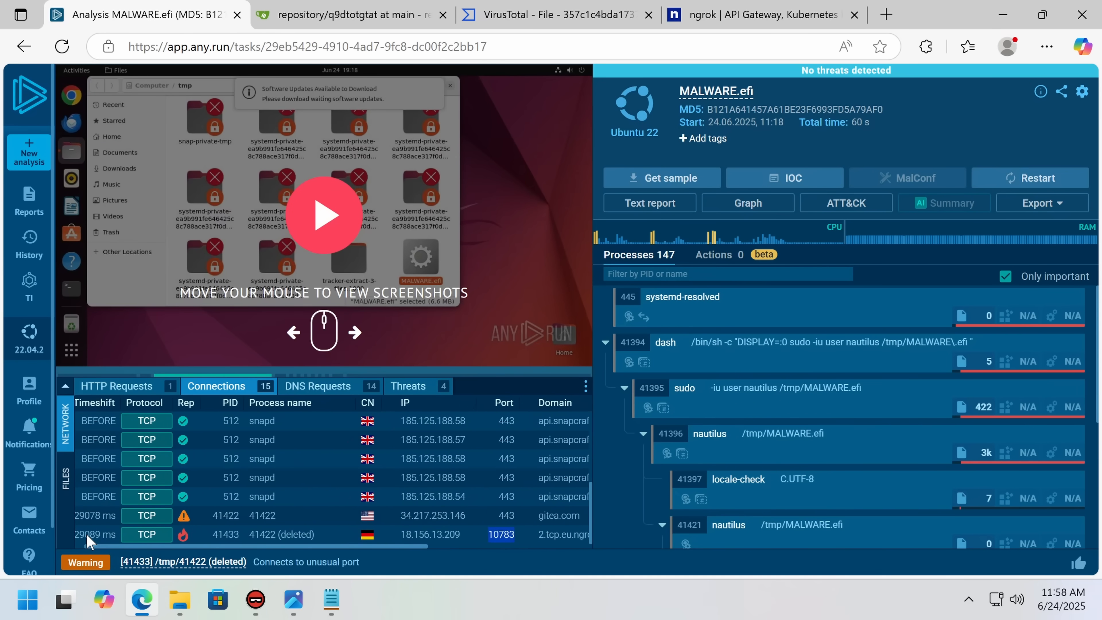
scroll("right", 3)
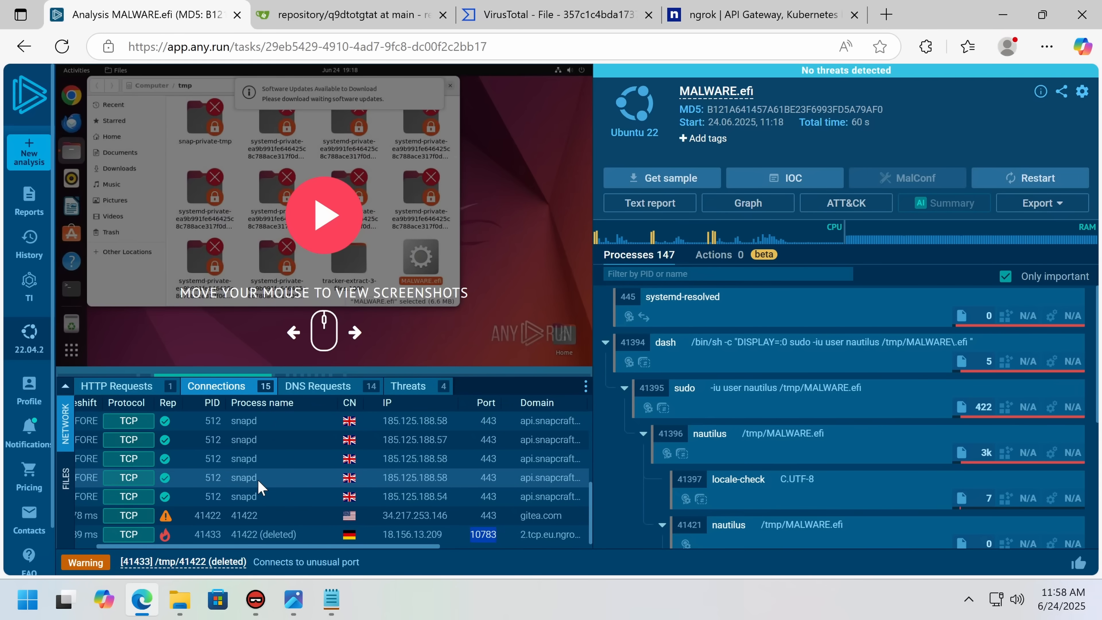
scroll("down", 3)
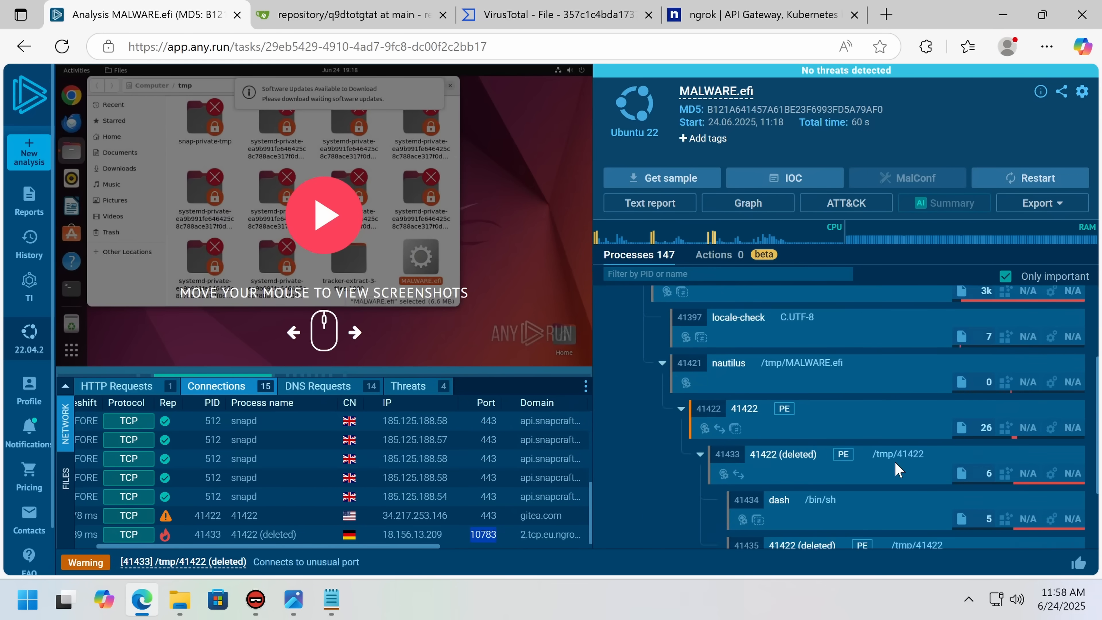
left_click(783, 454)
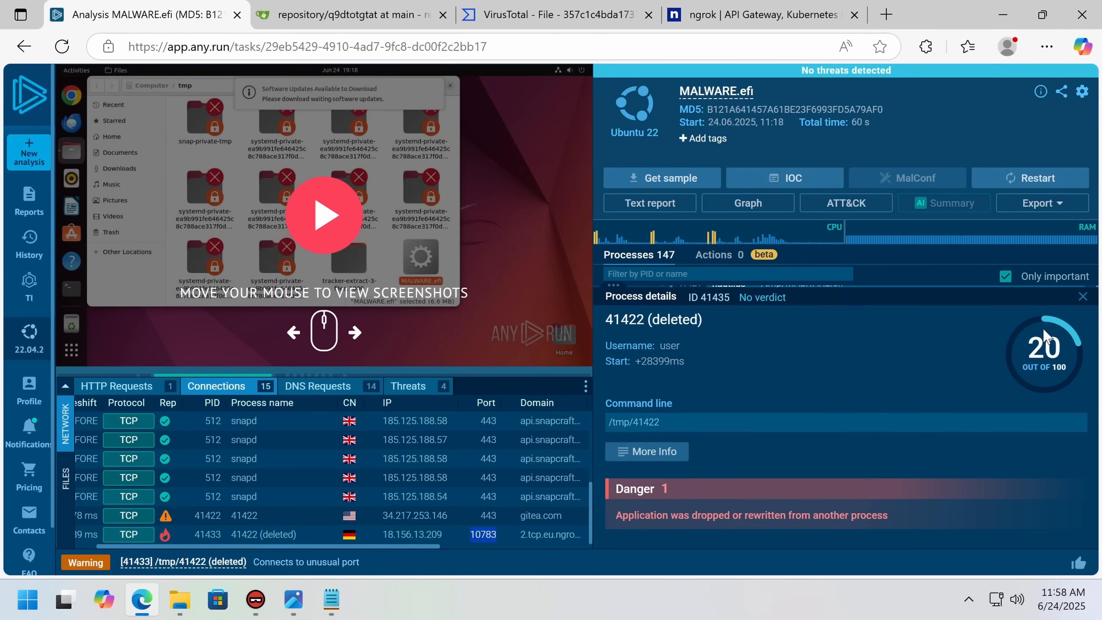
left_click(1081, 296)
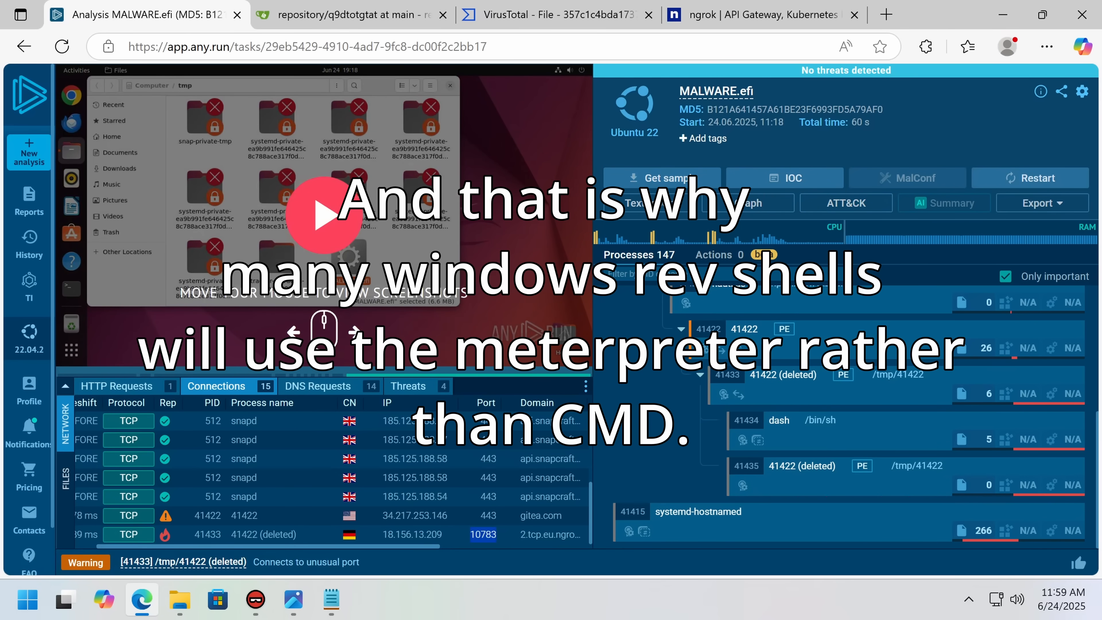
mouse_move(909, 120)
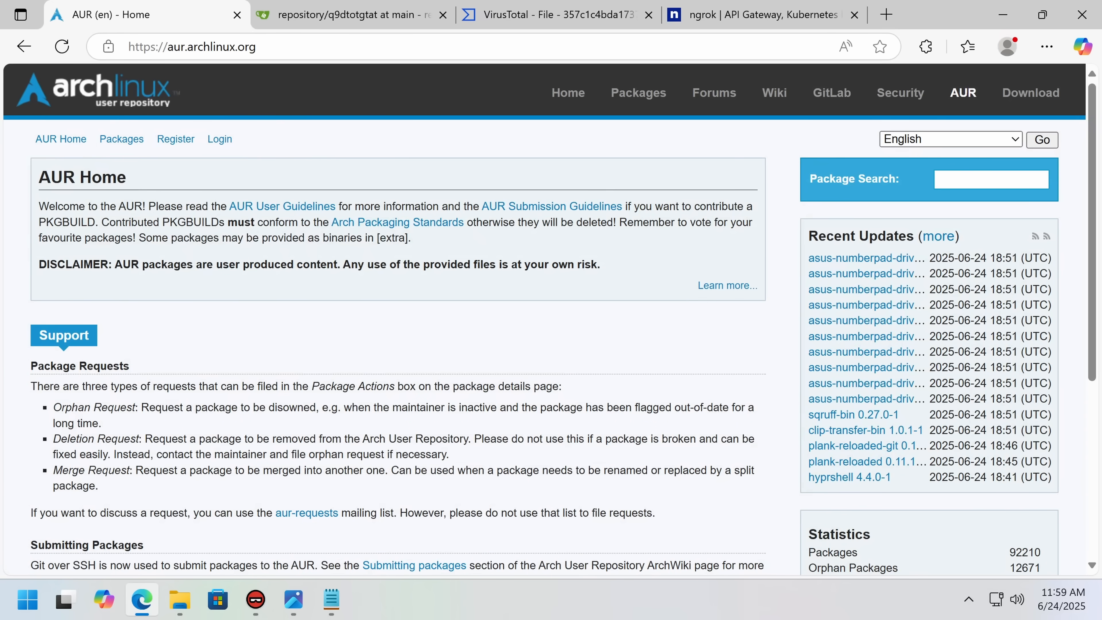
Highlight the AUR disclaimer that packages are user-produced content, then head to the official package listings.
left_click_drag(154, 264, 599, 264)
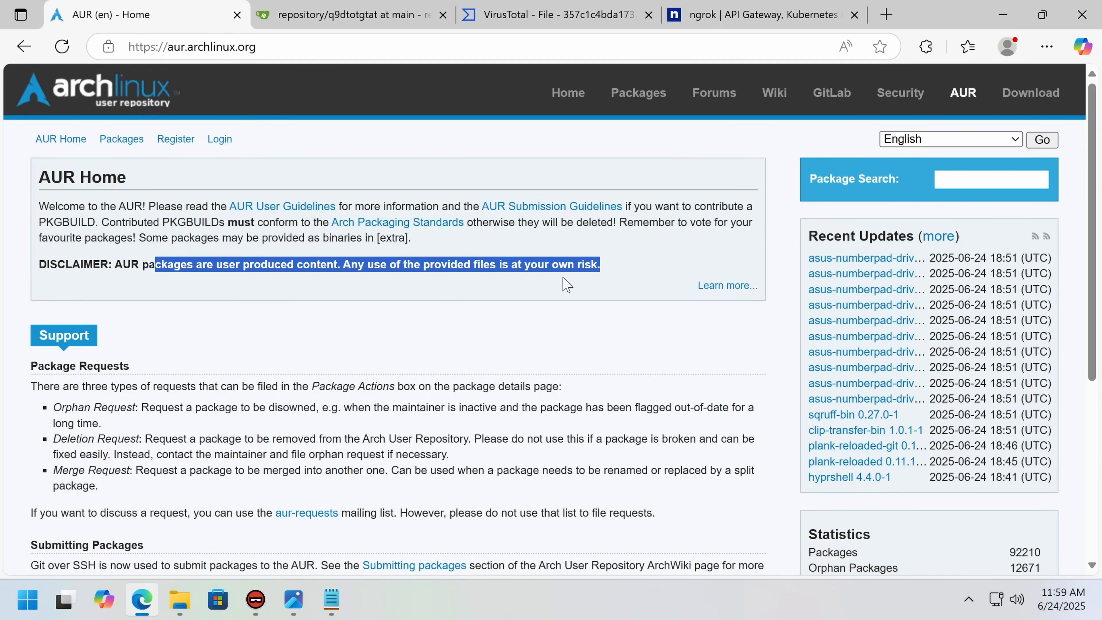
left_click(866, 288)
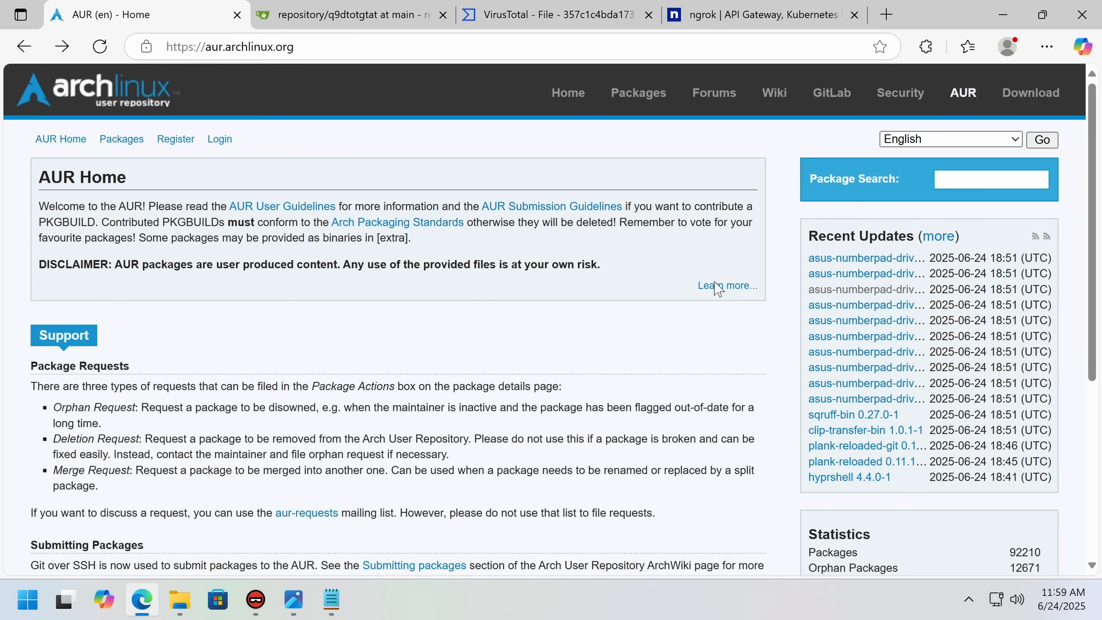
mouse_move(100, 163)
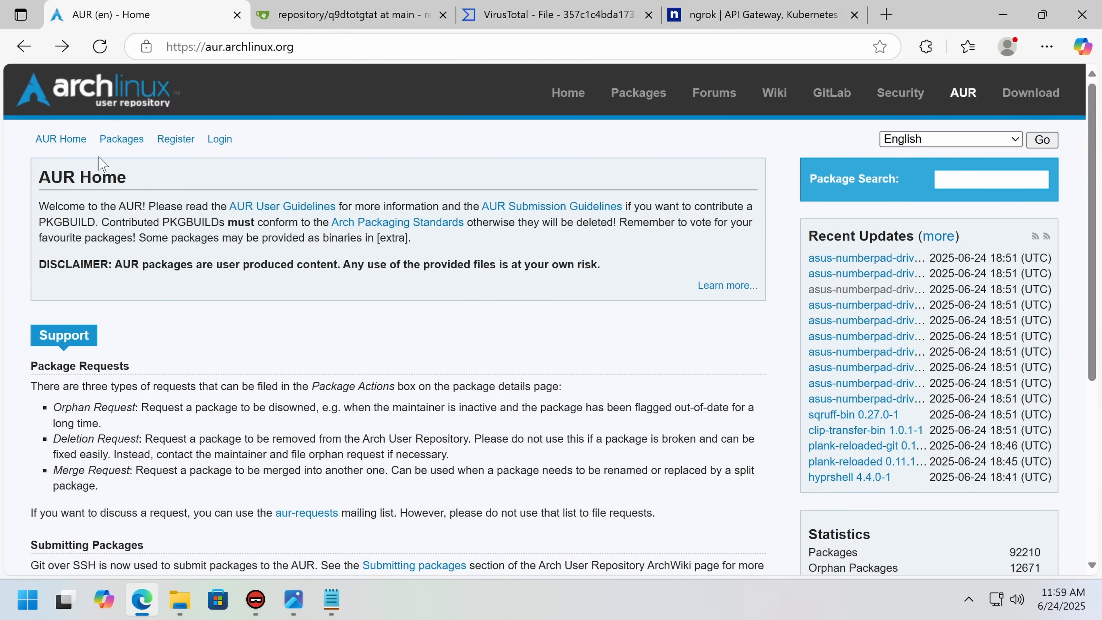
left_click(345, 14)
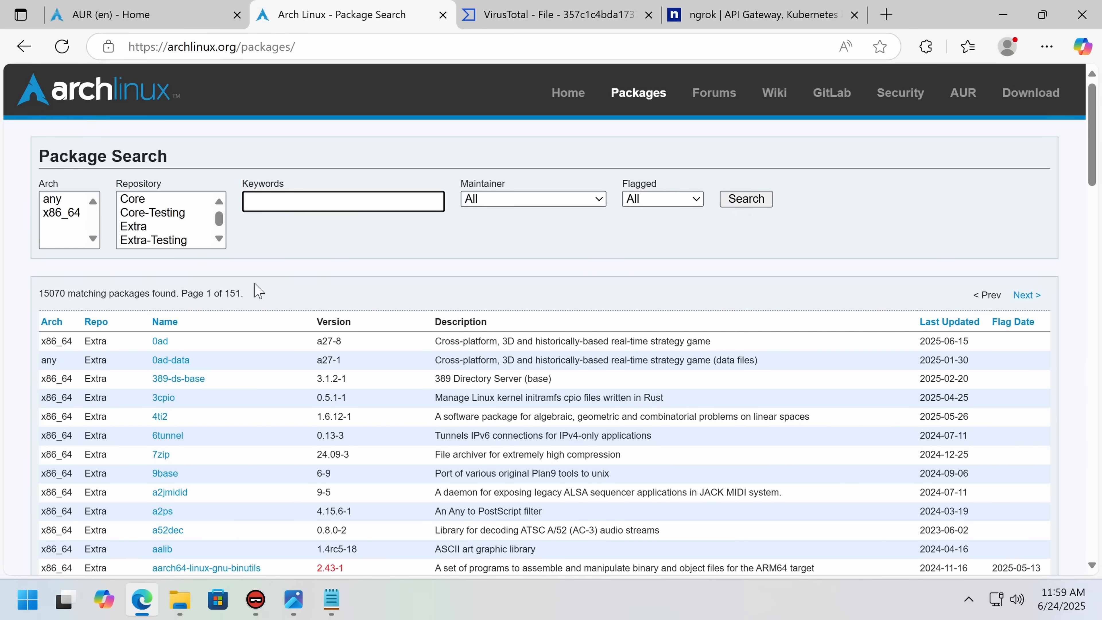
Focus the Keywords search box on the Arch package search listing 15070 packages.
left_click(343, 201)
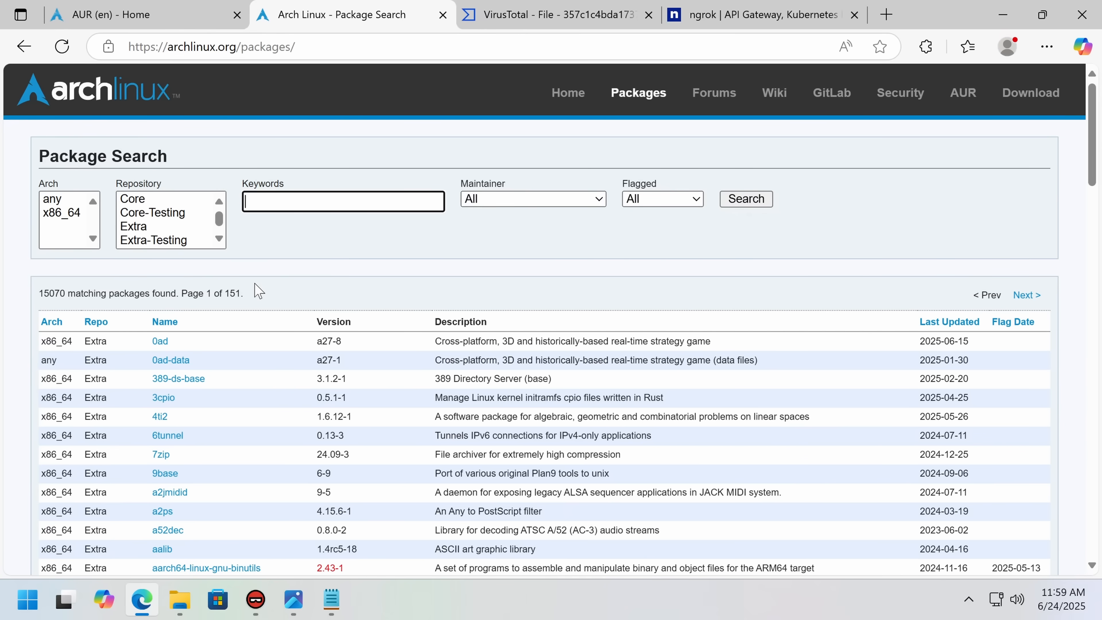
mouse_move(294, 601)
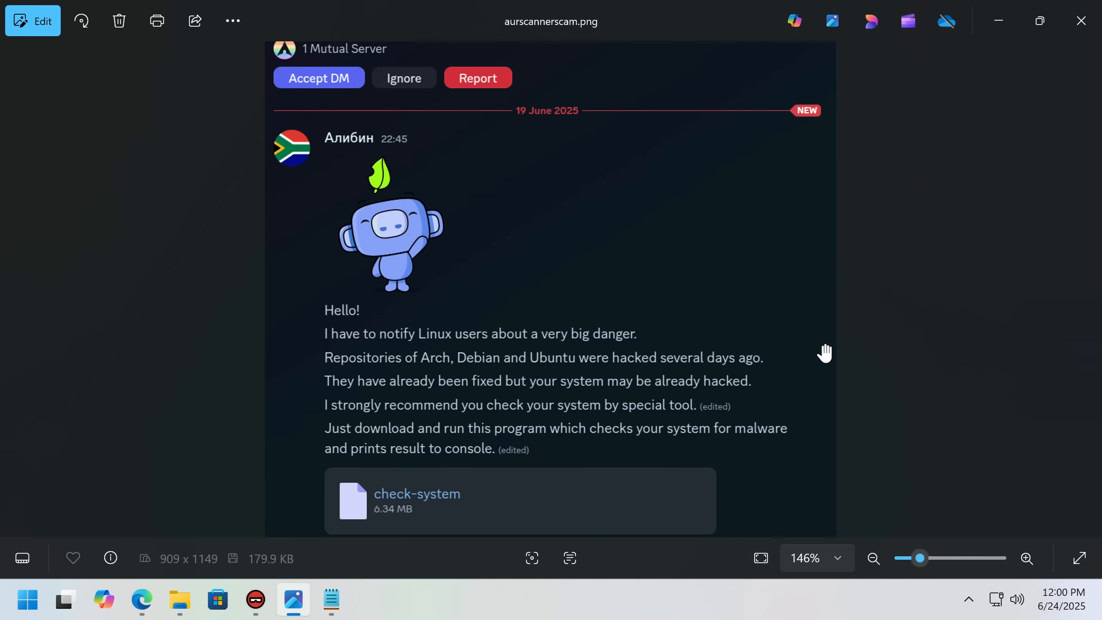
mouse_move(304, 354)
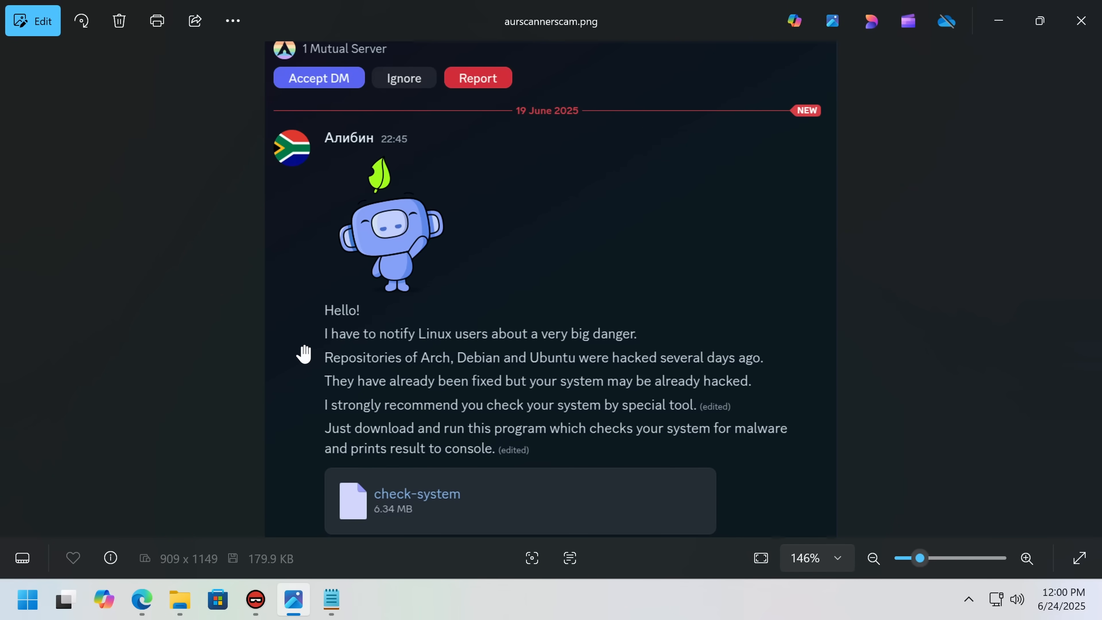
mouse_move(475, 547)
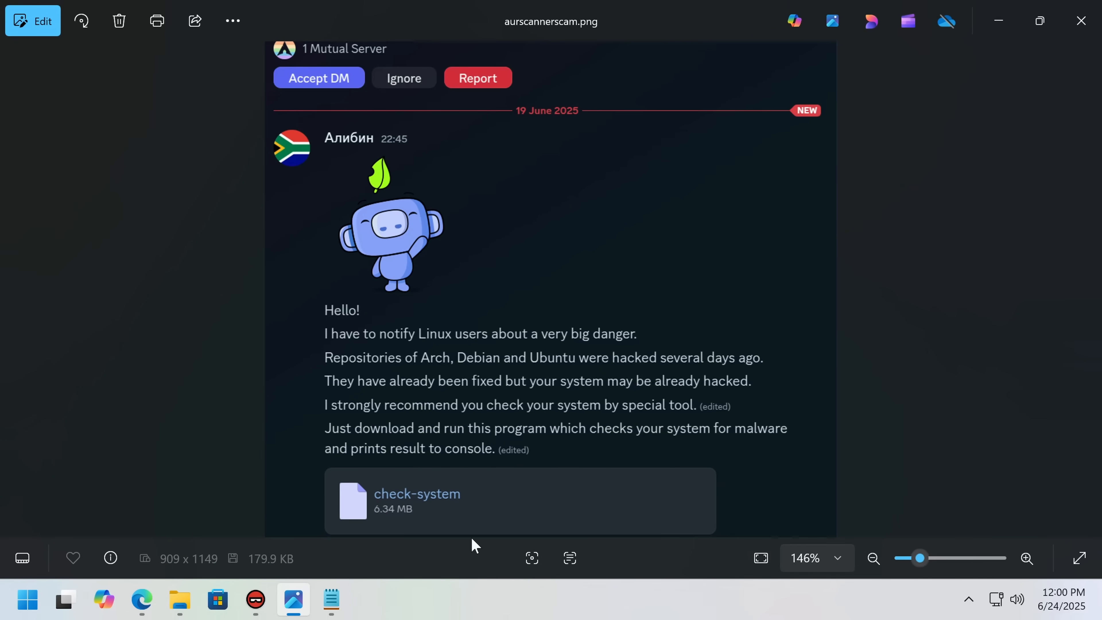
mouse_move(388, 496)
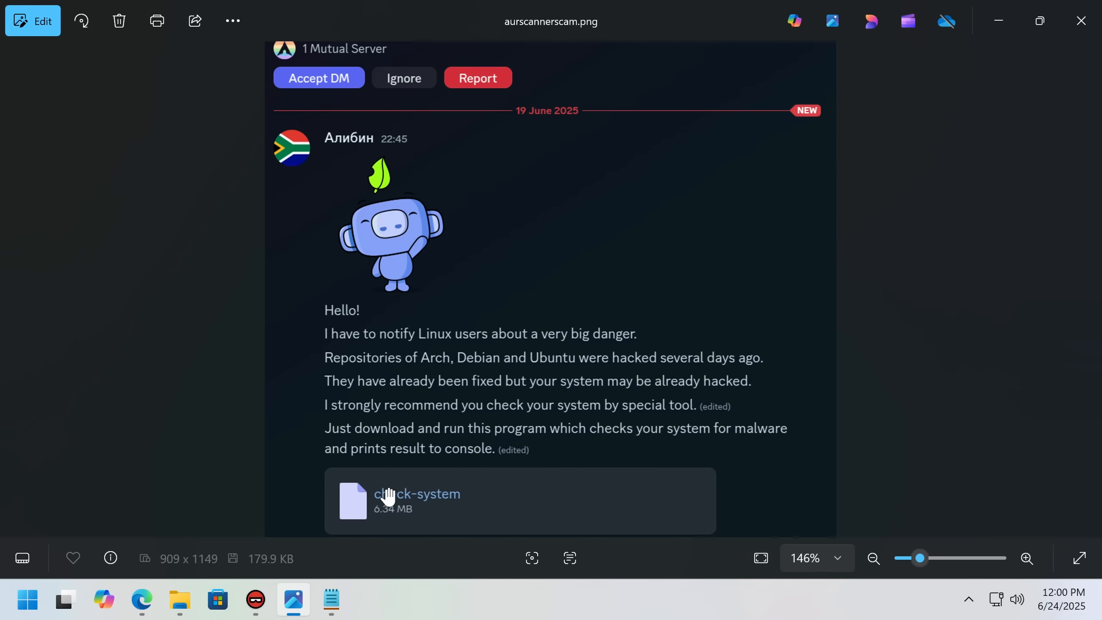
mouse_move(483, 257)
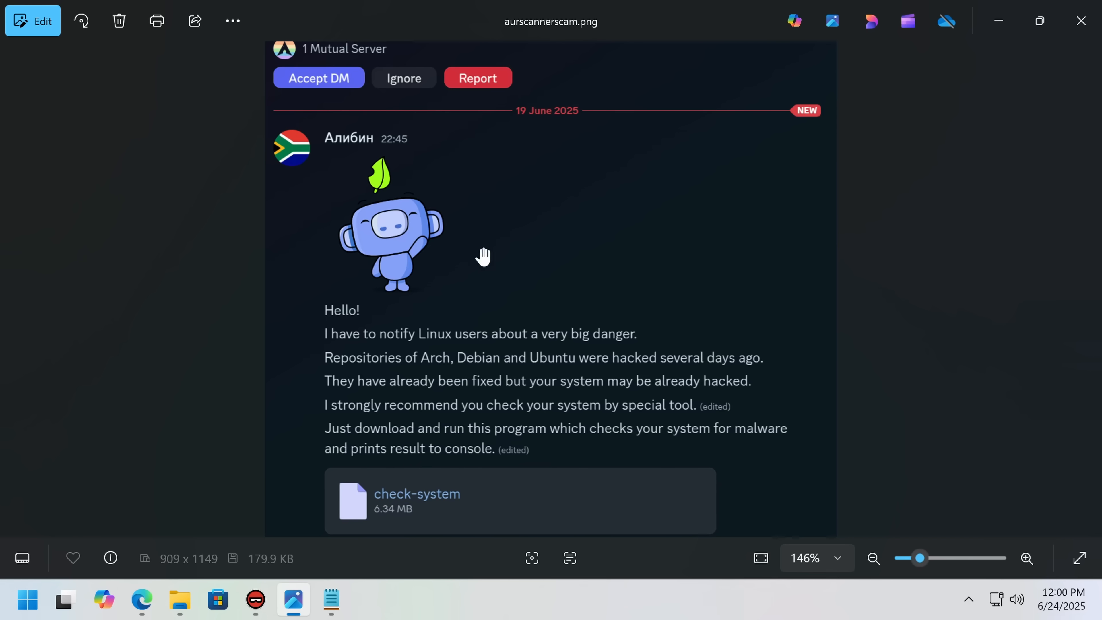
mouse_move(604, 271)
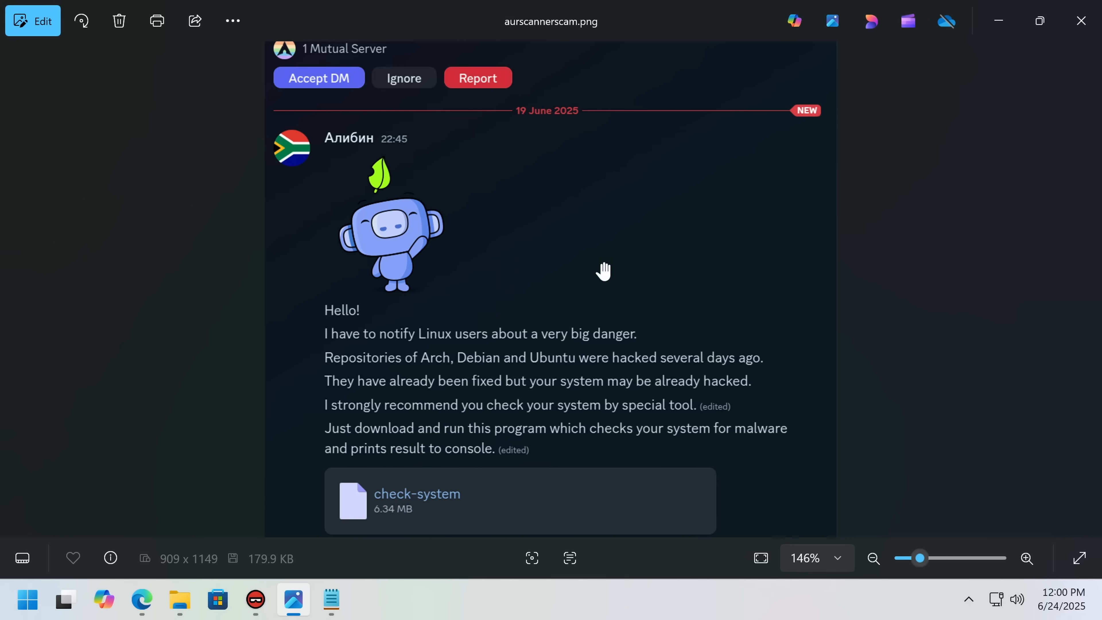
mouse_move(597, 273)
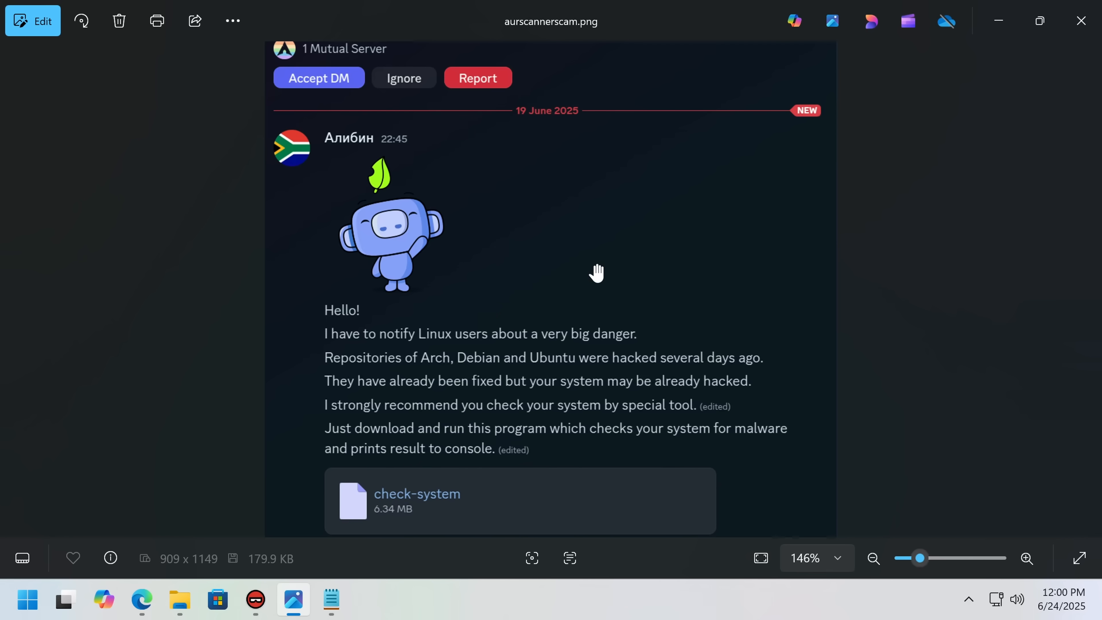
mouse_move(539, 316)
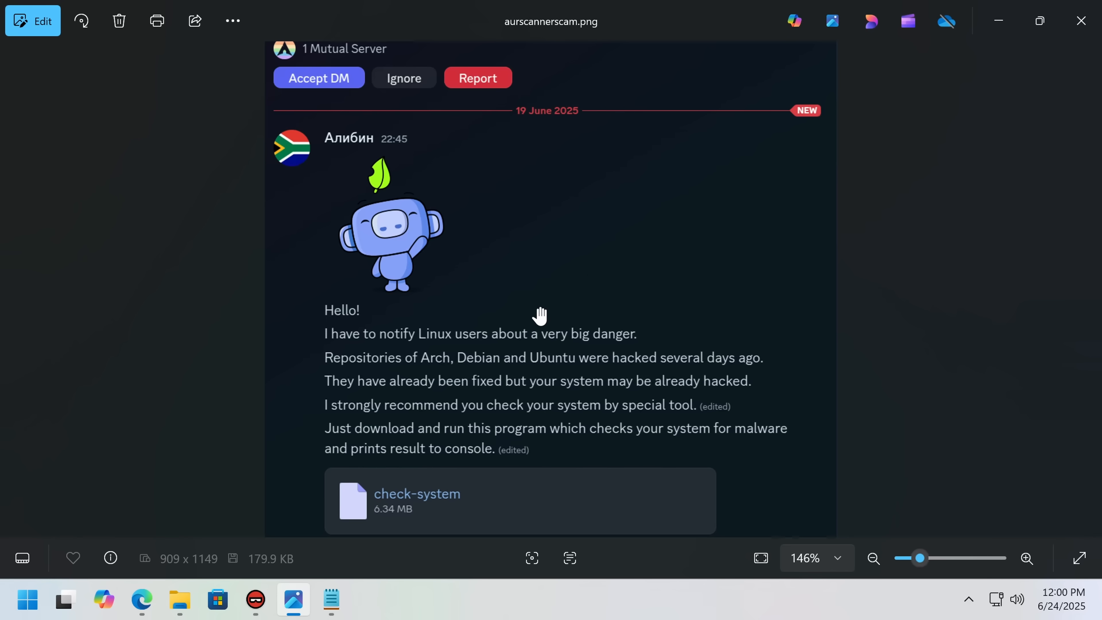
mouse_move(508, 336)
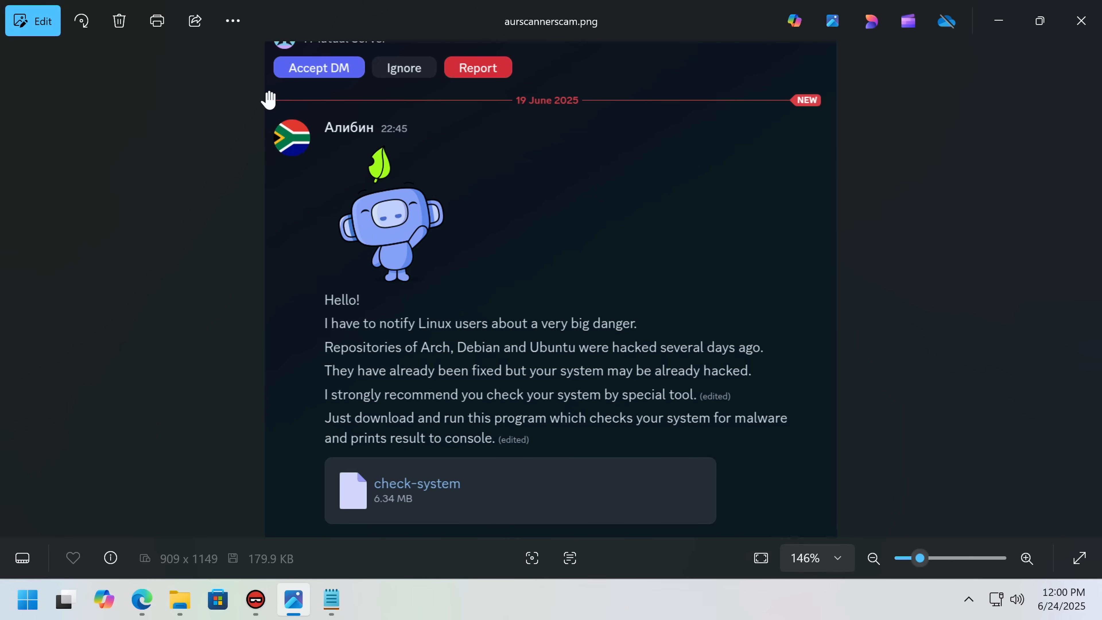
mouse_move(404, 67)
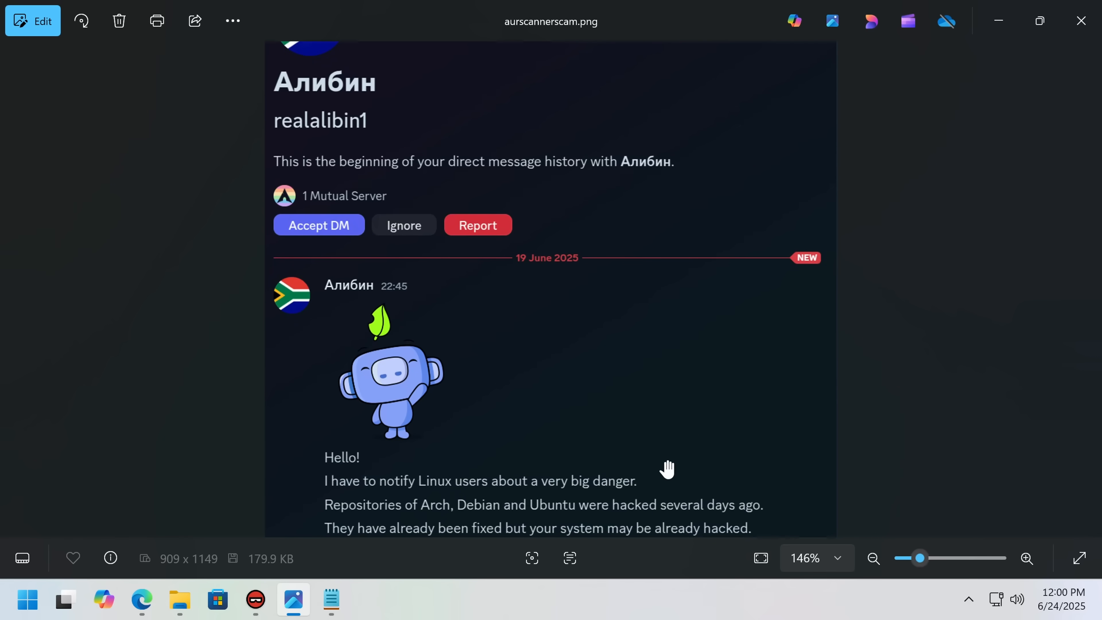
Scroll through the Discord DM screenshot urging Linux users to run the check-system tool.
scroll("down", 3)
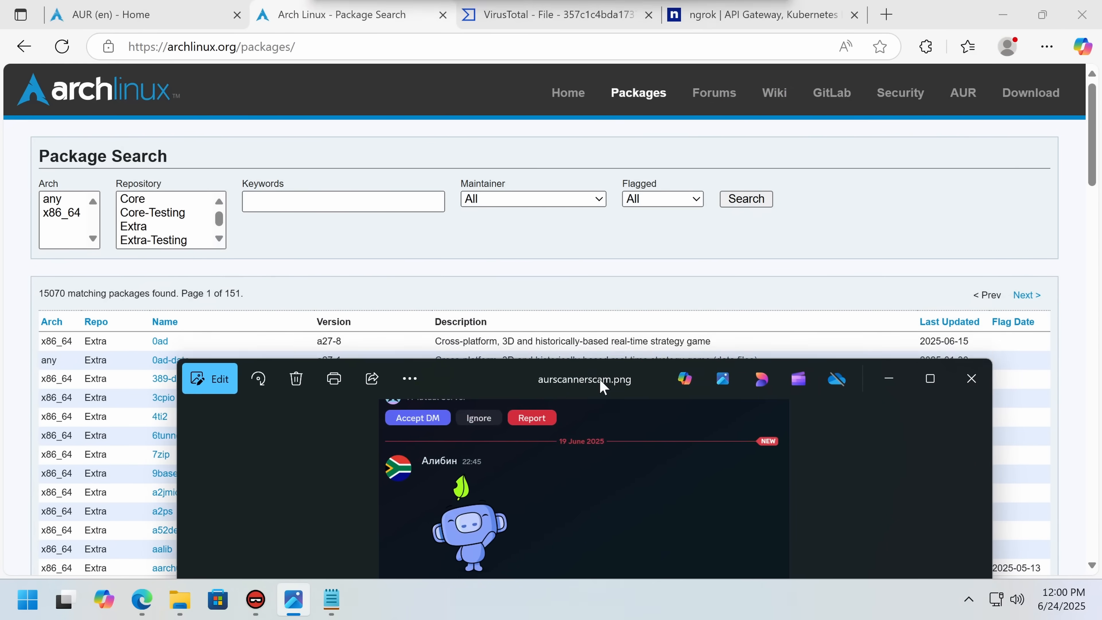
Dismiss the scam screenshot and scroll the official package table from aarch64 tools down to acme.
left_click(972, 378)
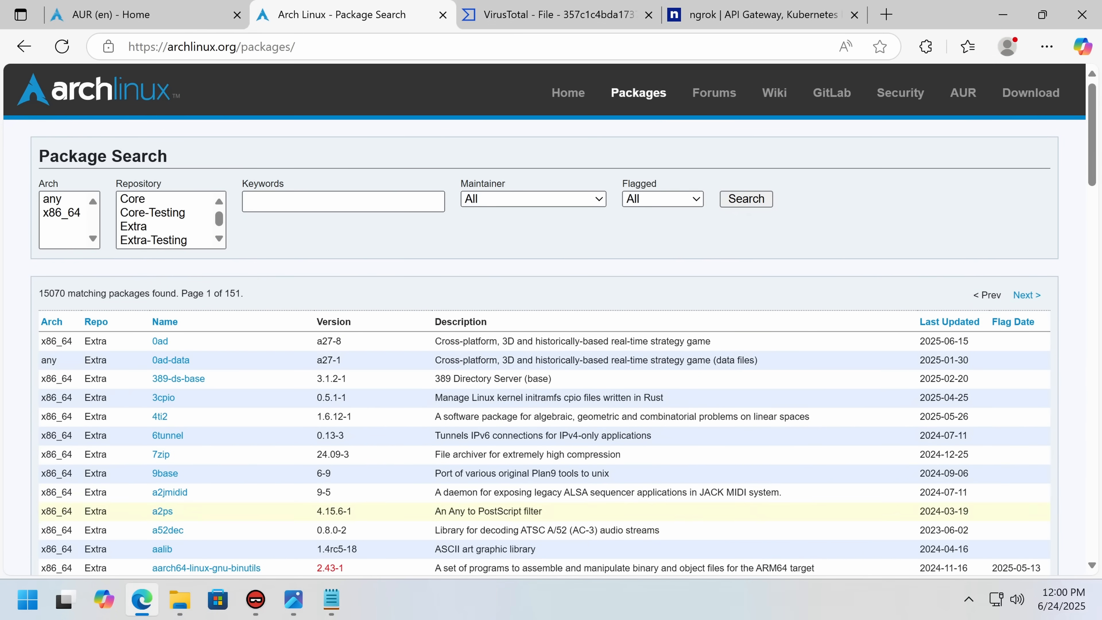
scroll("down", 3)
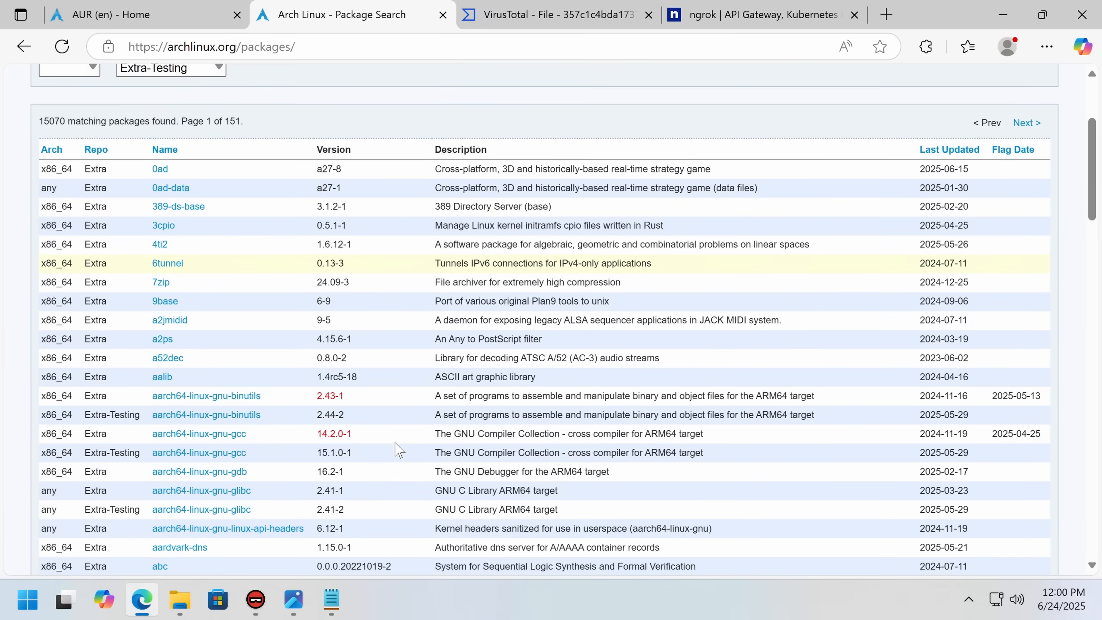
scroll("down", 3)
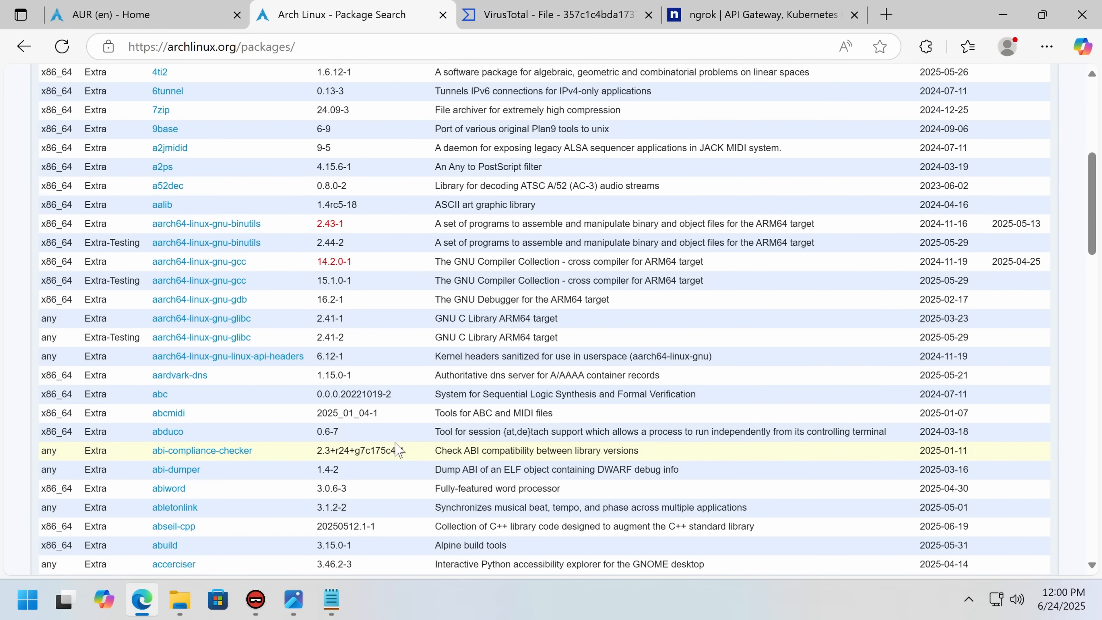
scroll("down", 3)
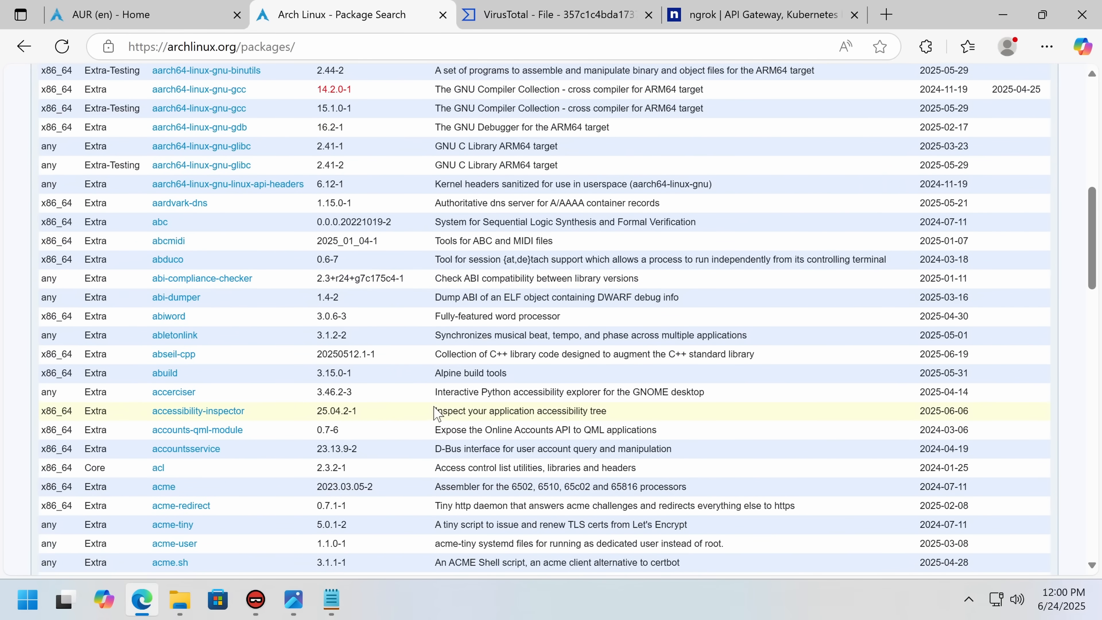